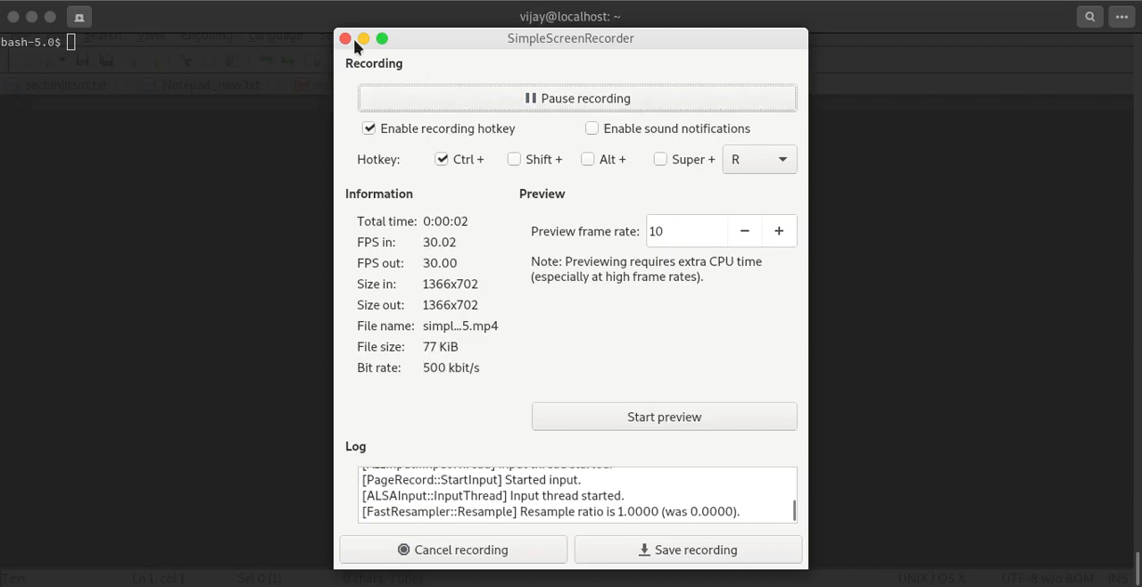
# SSH to 192.168.122.123, get 'No route to host', then log in at 192.168.122.113
pyautogui.click(342, 39)
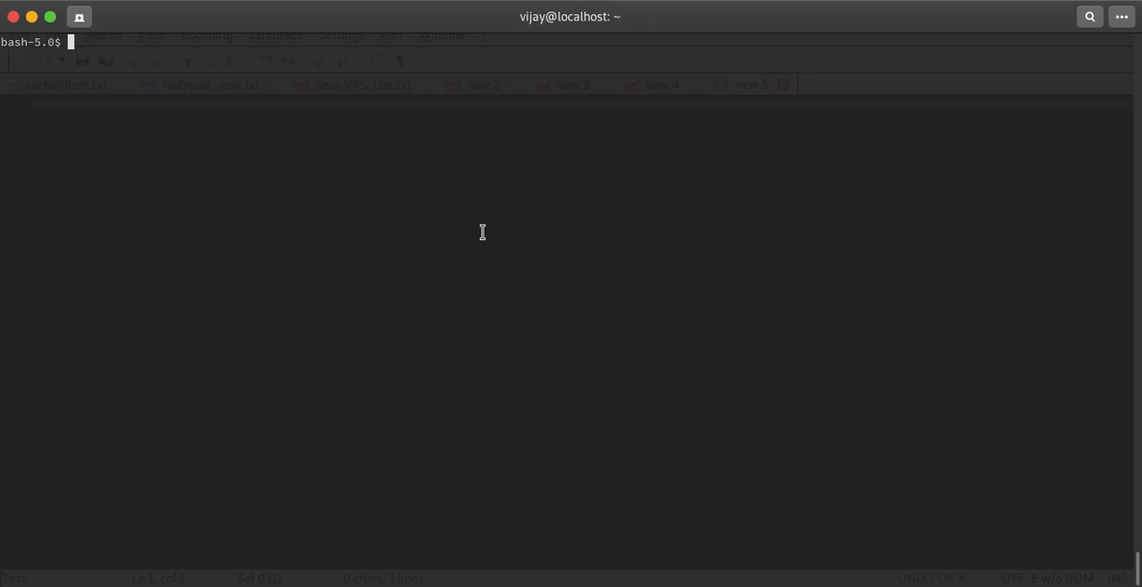
pyautogui.moveTo(473, 173)
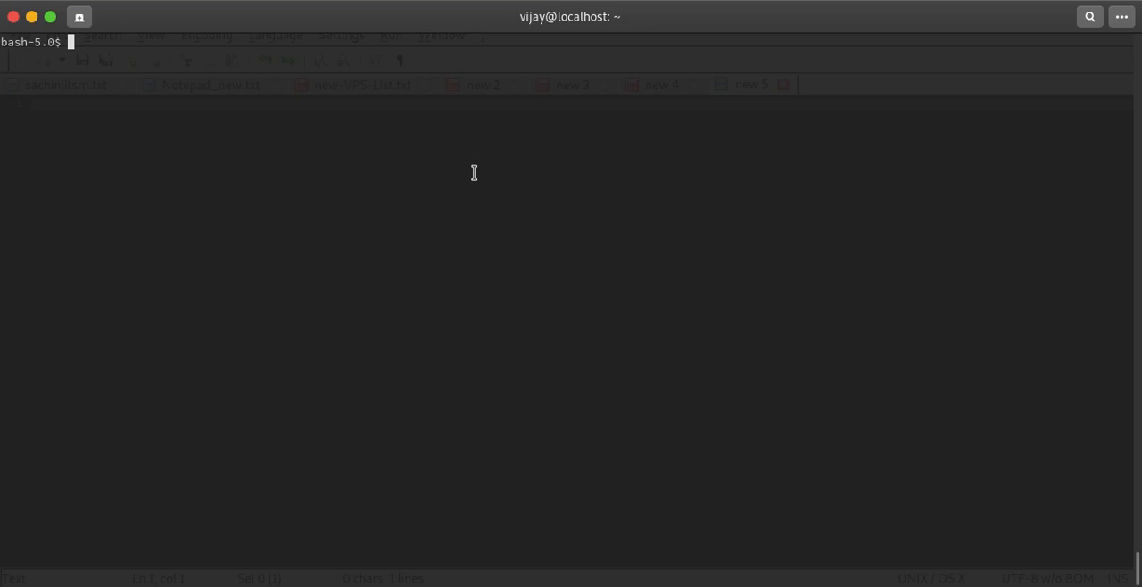
pyautogui.write('ssh')
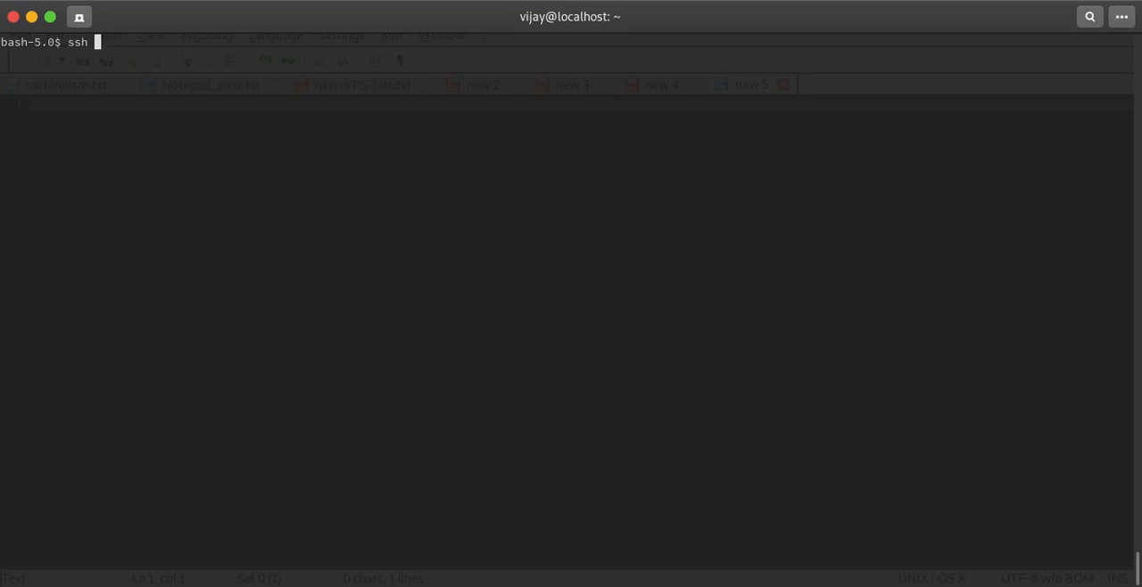
pyautogui.write('192.168.')
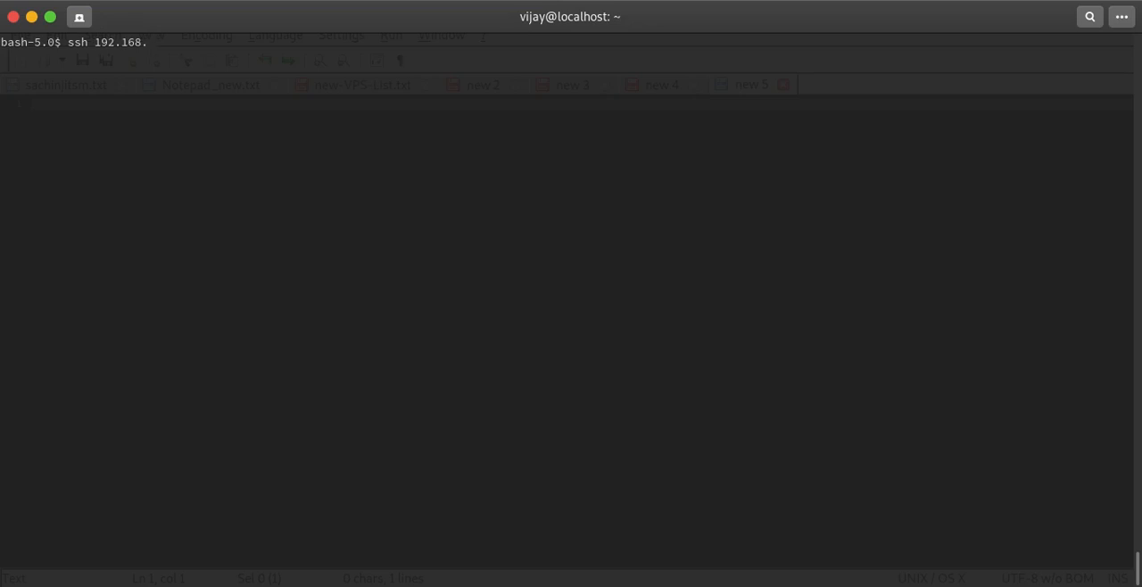
pyautogui.write('122.123')
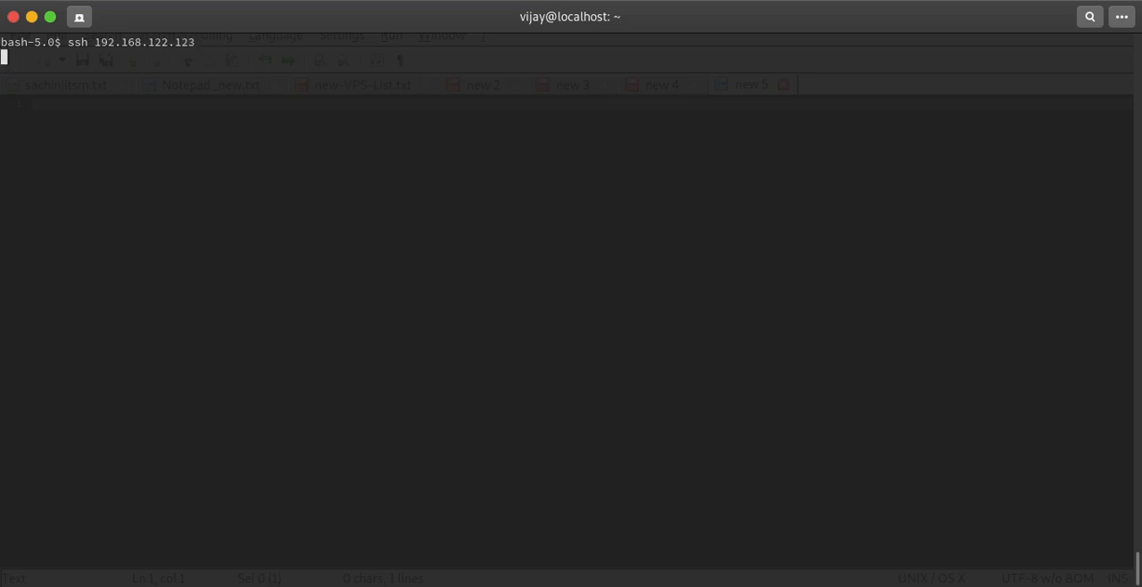
pyautogui.press('Return')
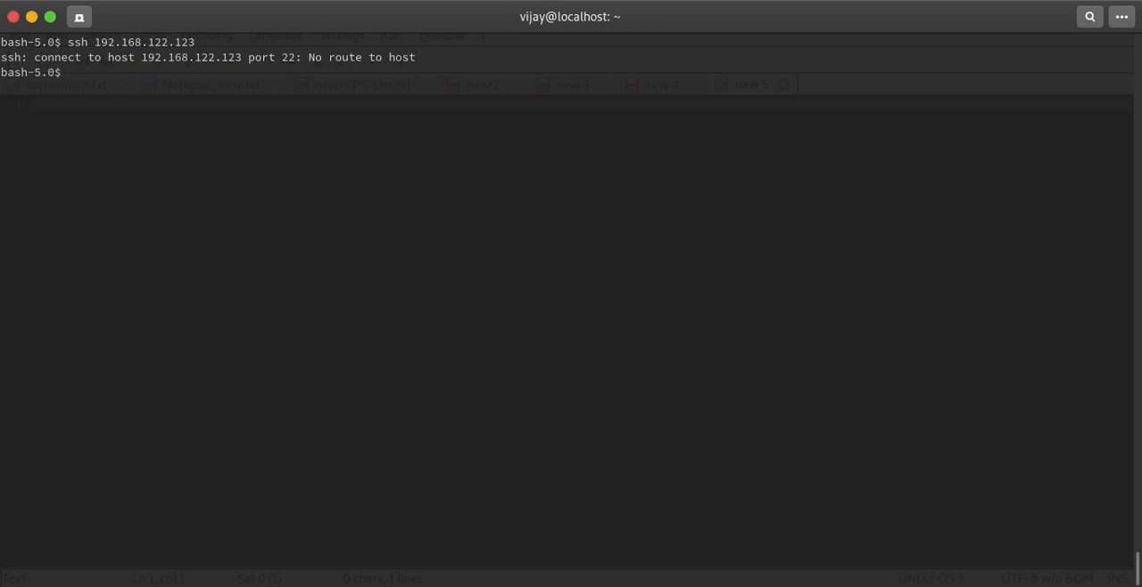
pyautogui.write('ssh 192.168.122.113')
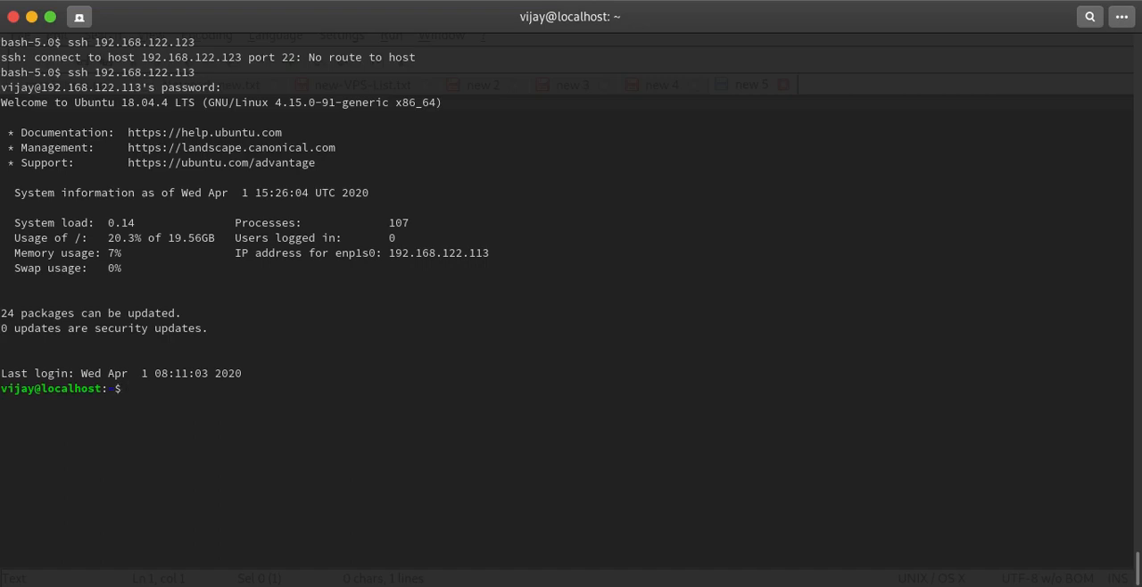
# Switch to root with sudo su - and display /etc/resolv.conf showing nameserver 127.0.0.53
pyautogui.write('sudo su -')
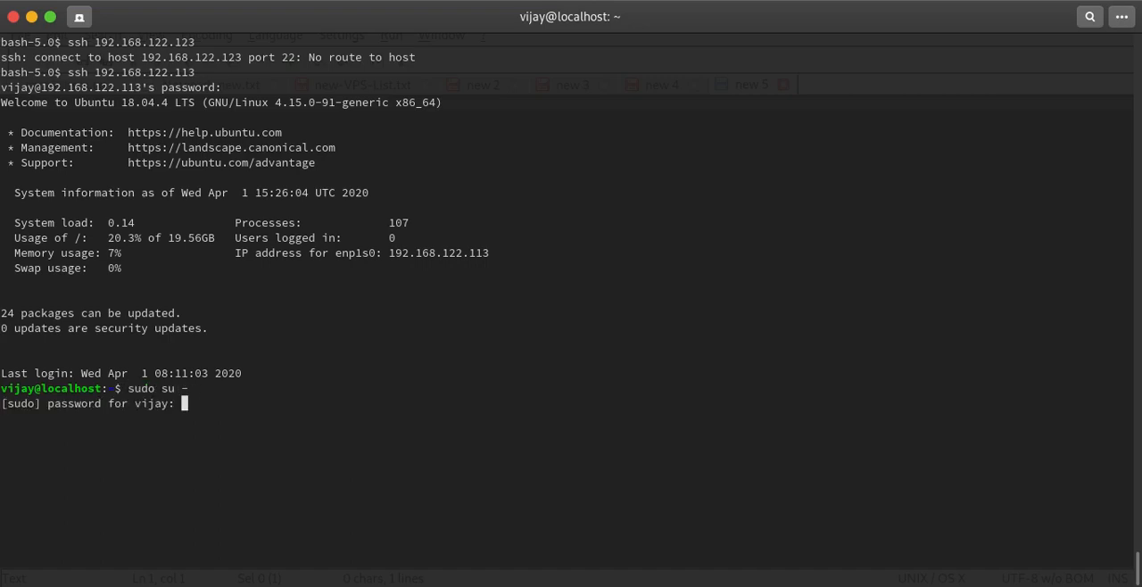
pyautogui.write('cat /')
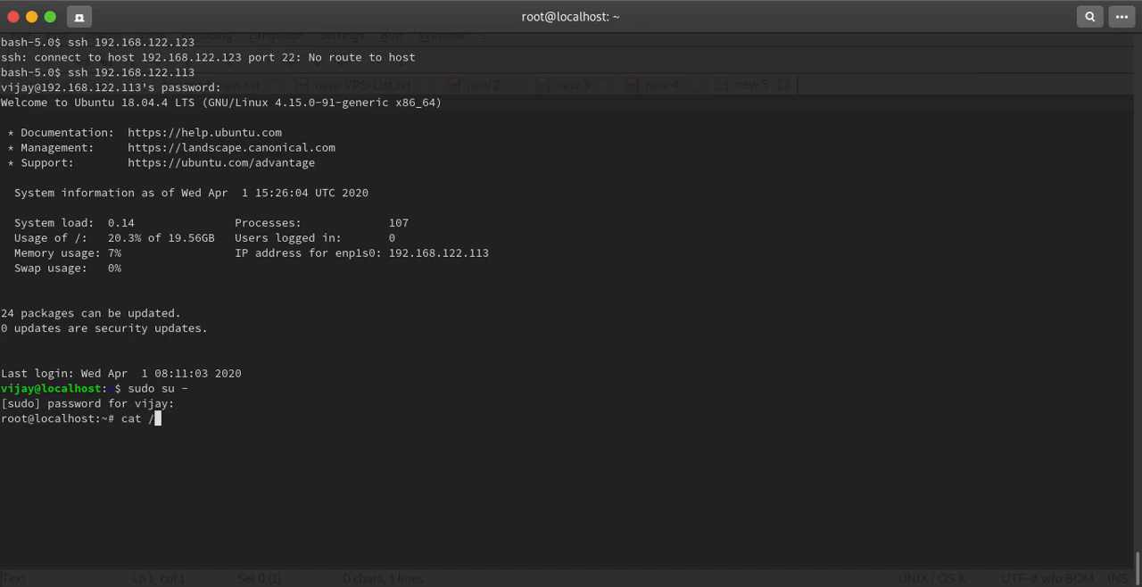
pyautogui.write('etc/')
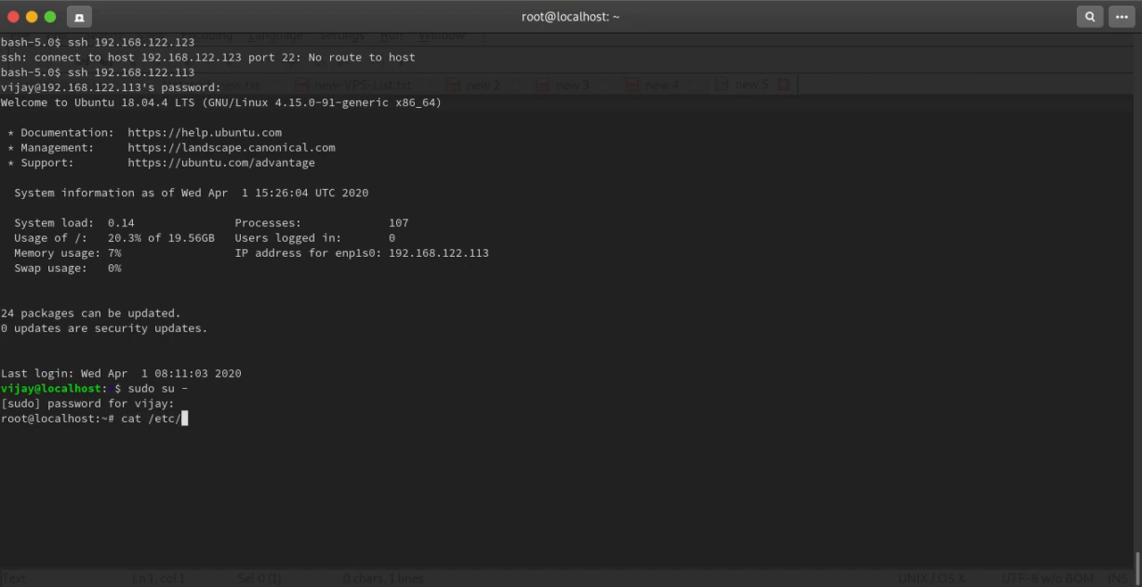
pyautogui.write('resolv.conf')
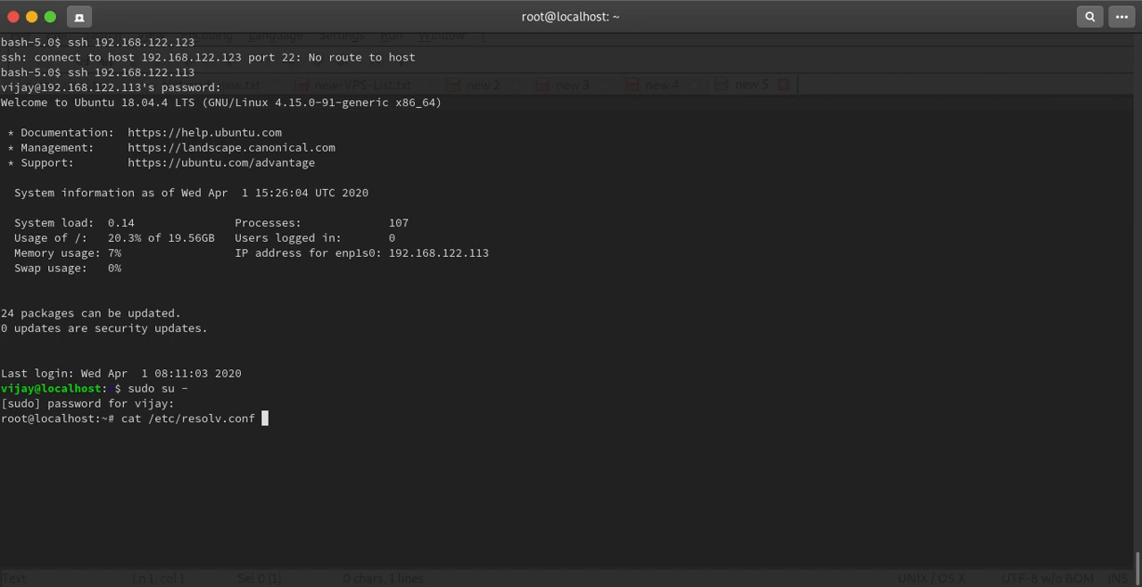
pyautogui.press('Return')
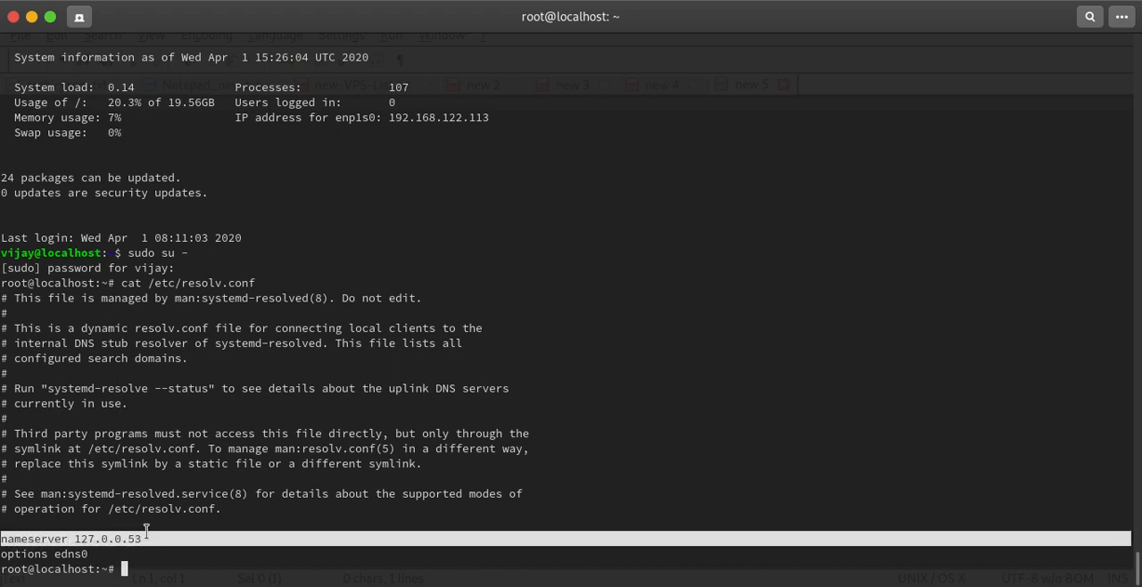
pyautogui.moveTo(636, 310)
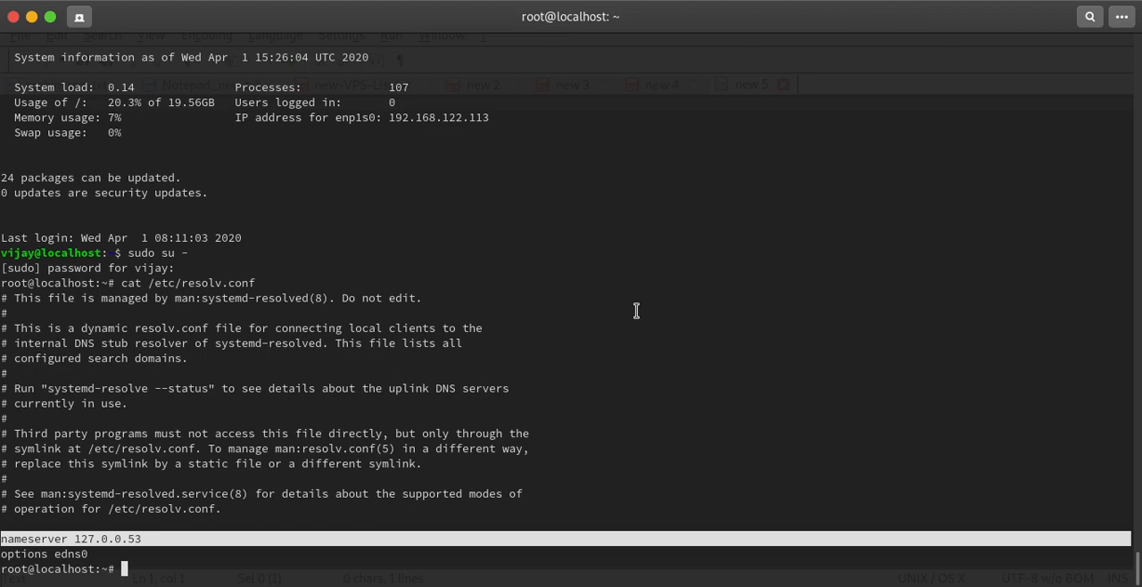
pyautogui.write('vi')
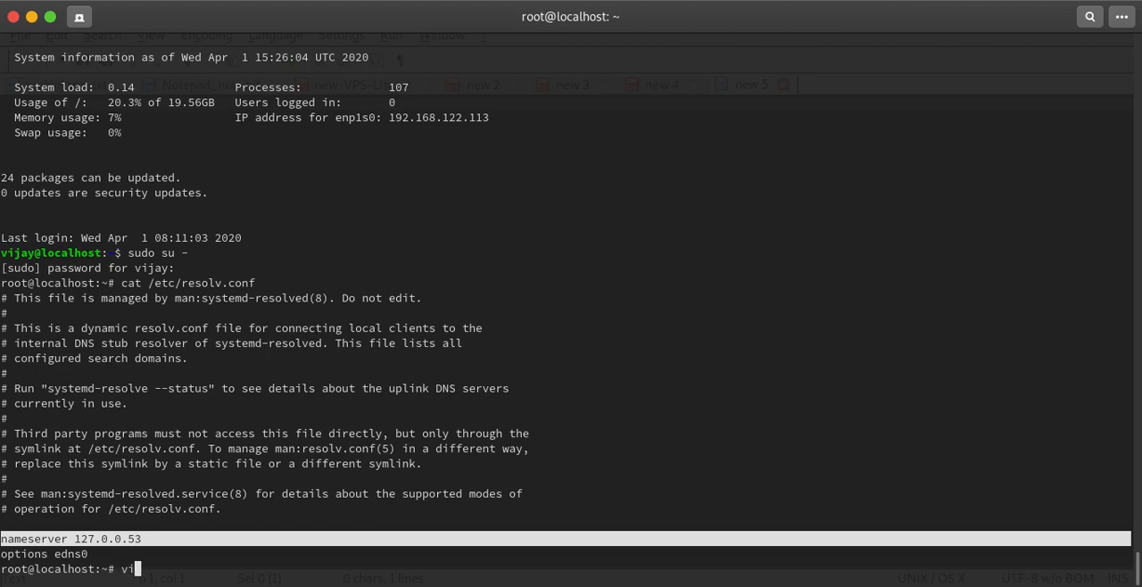
# Discard the partial command, list /etc/netplan showing 50-cloud-init.yaml, then return home
pyautogui.write('at')
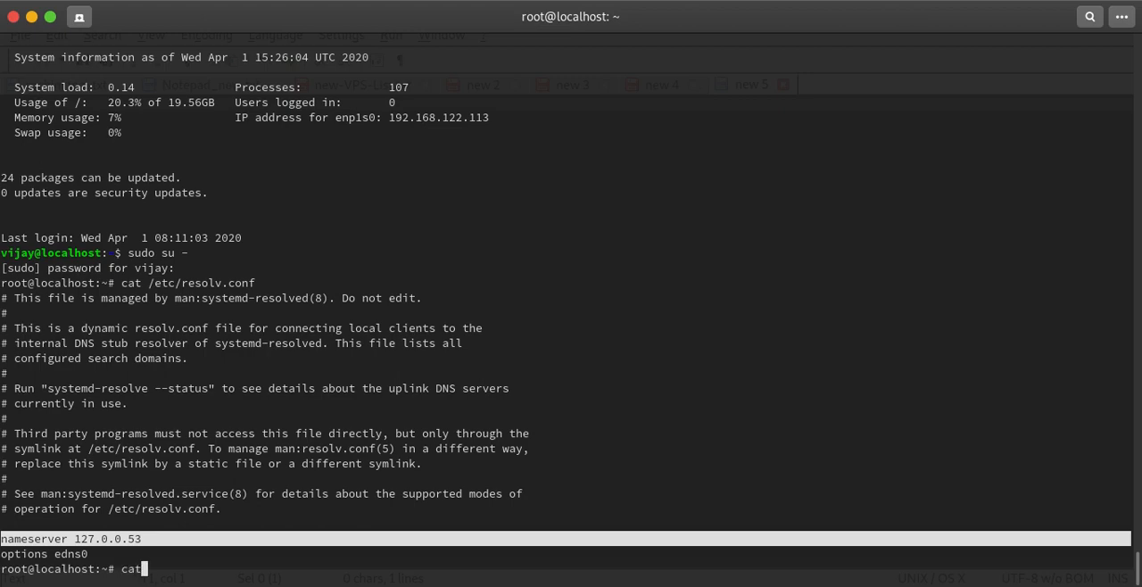
pyautogui.press('BackSpace')
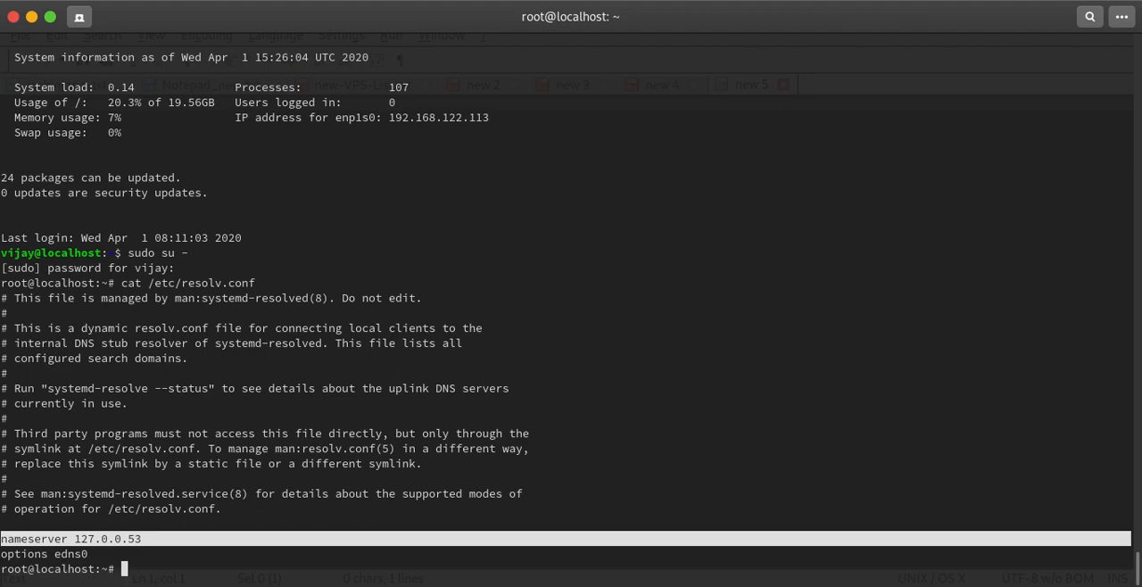
pyautogui.write('cd /')
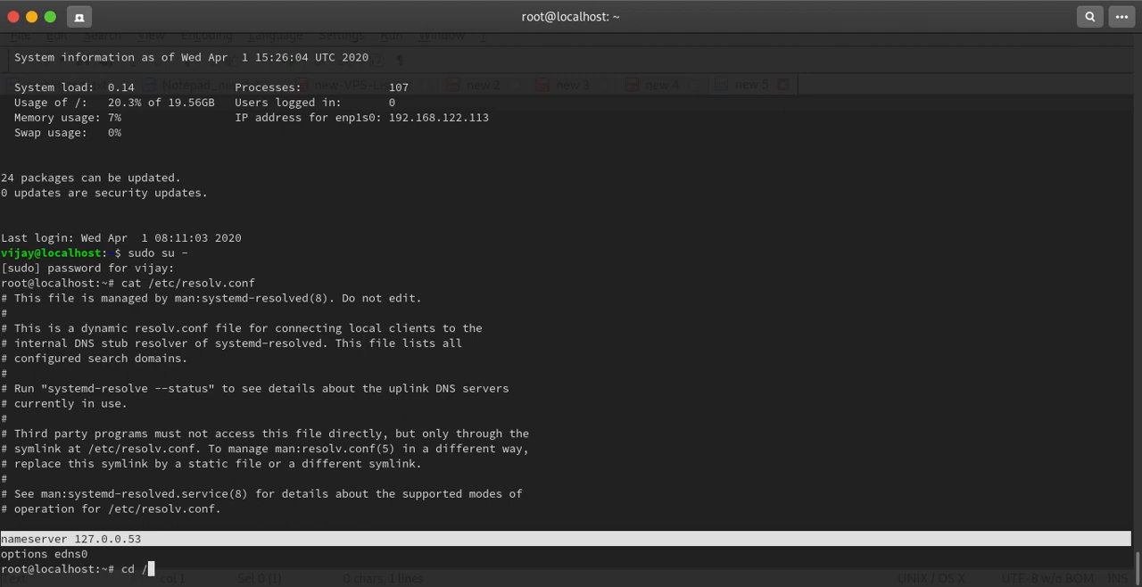
pyautogui.write('etc/')
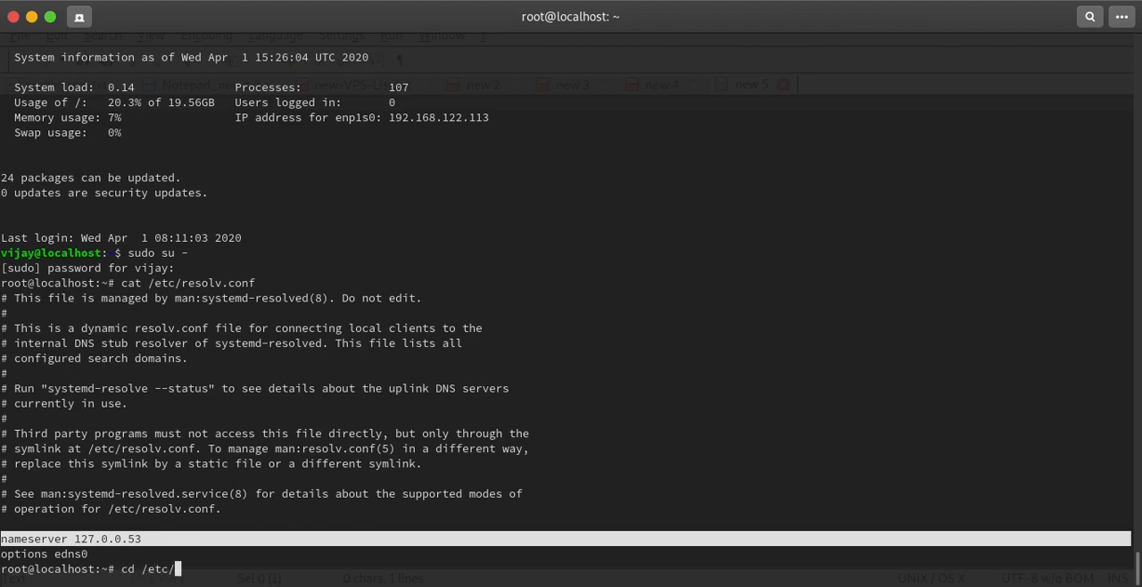
pyautogui.write('netplan/')
pyautogui.write('ls')
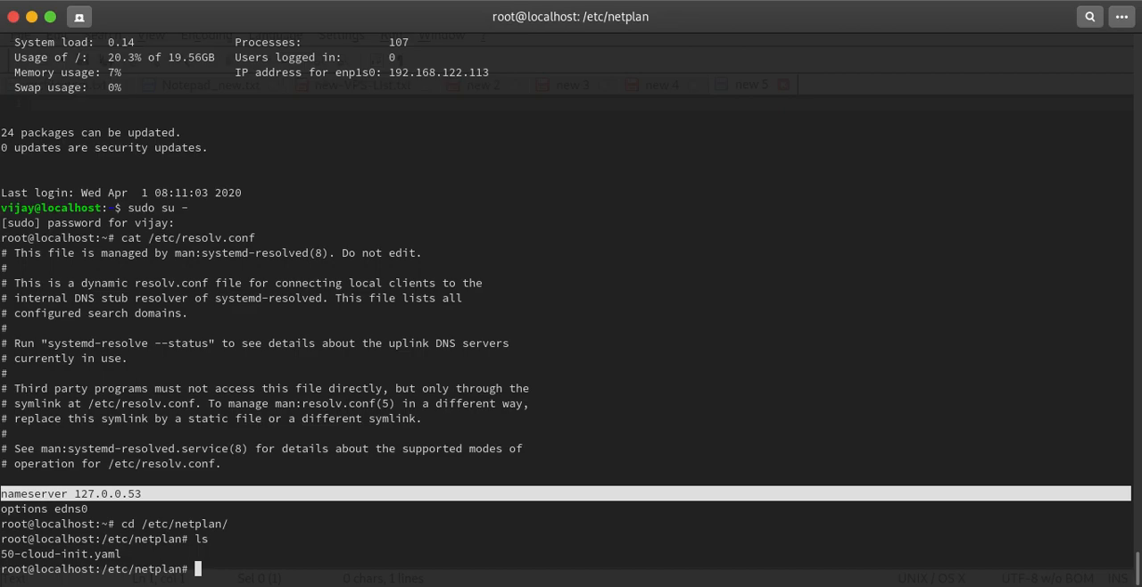
pyautogui.write('cat')
pyautogui.write('cd')
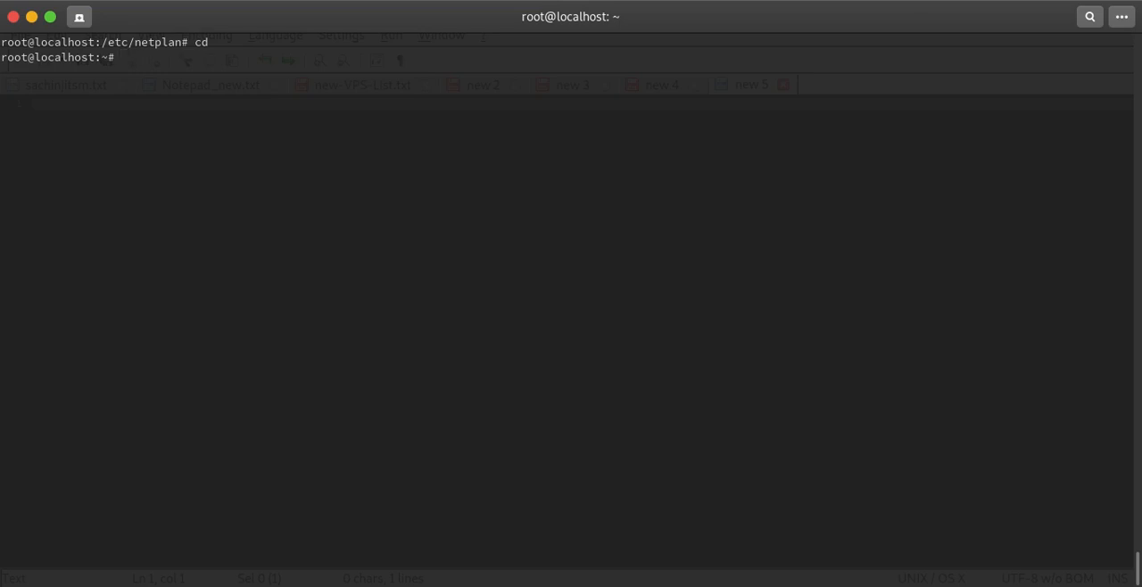
# Run rm -rf /etc/netplan/ and apt remove cloud-init, then clear the screen
pyautogui.write('rm -rf')
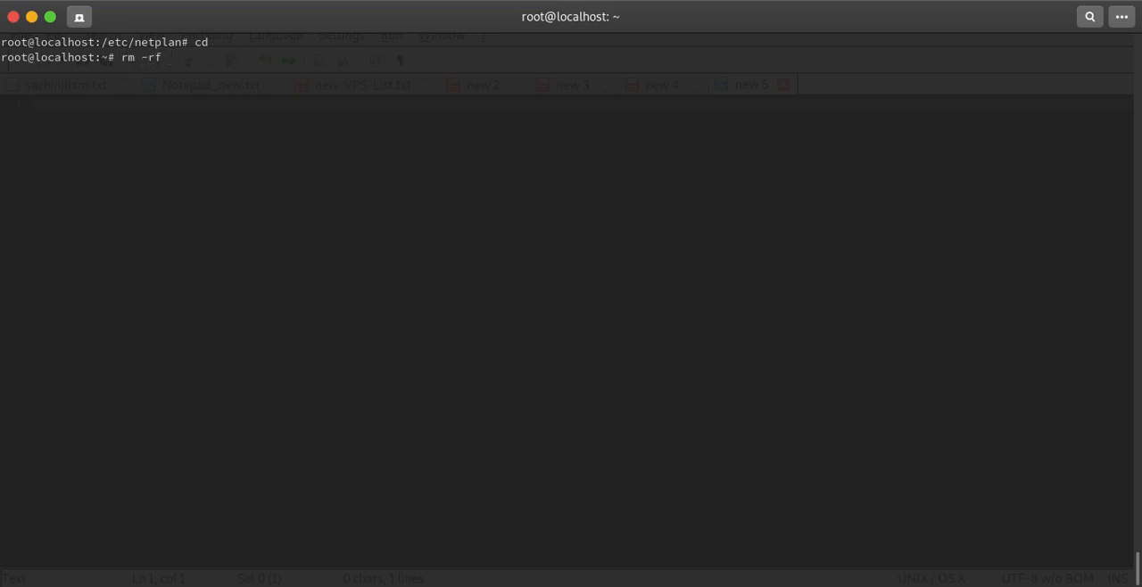
pyautogui.write('/etc/netplan/')
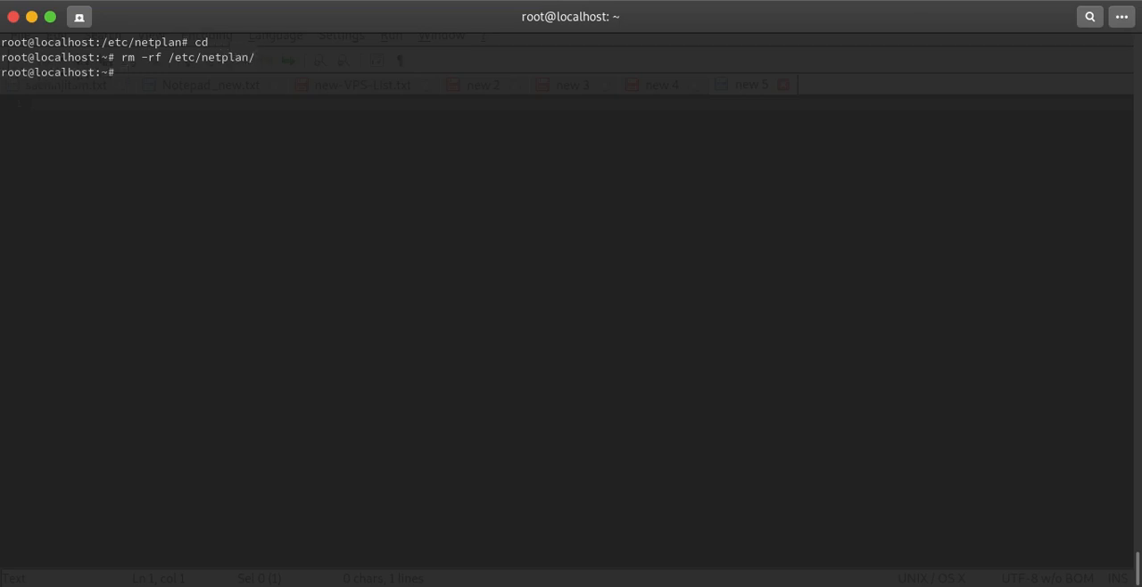
pyautogui.write('apt-cl')
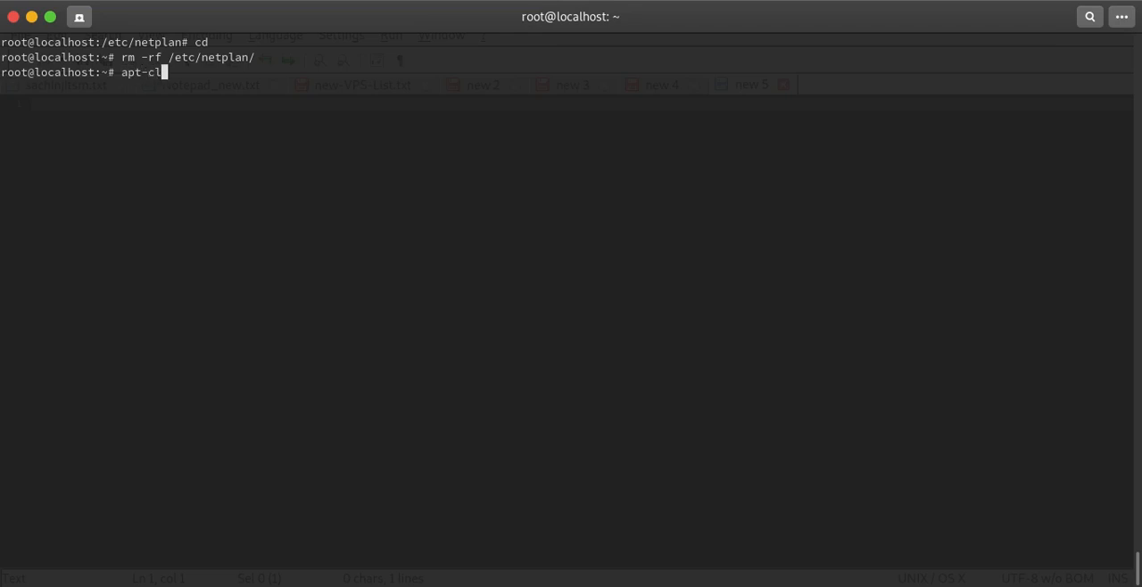
pyautogui.write('oud')
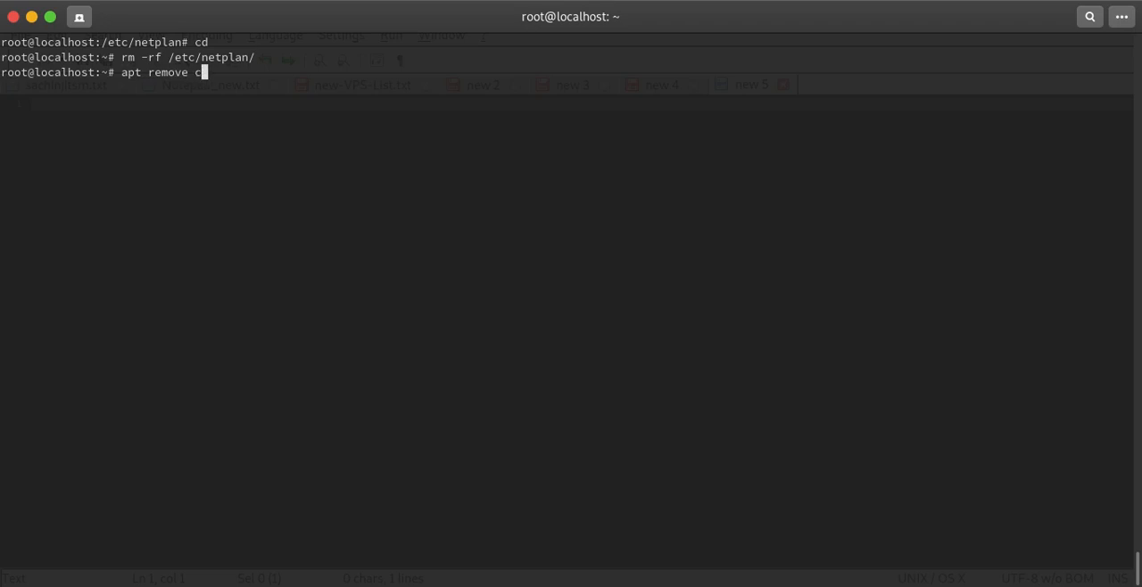
pyautogui.write('loud-init')
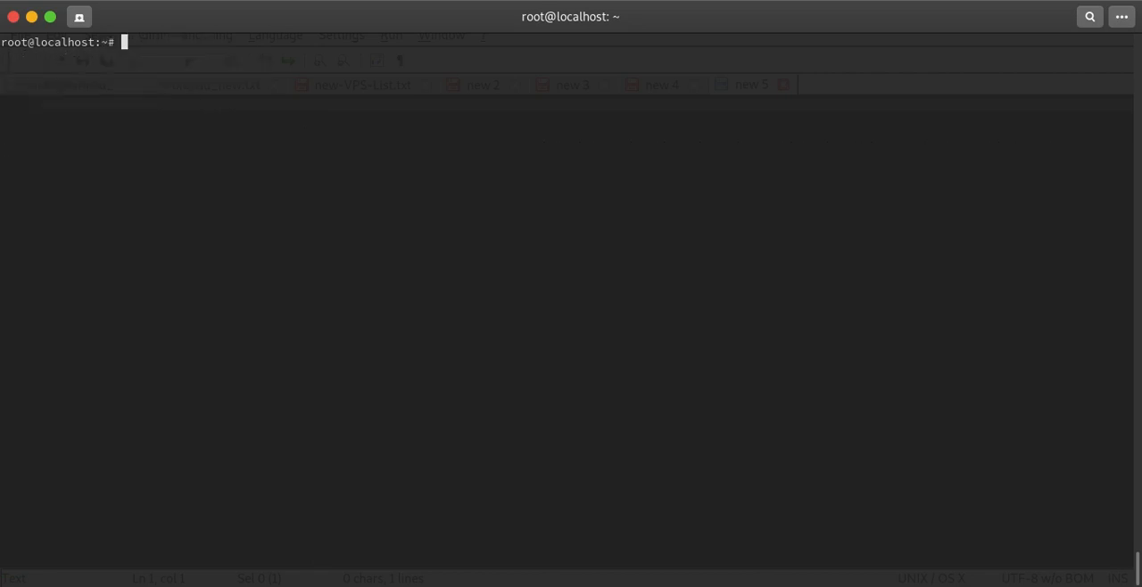
# Type a vi /etc/network/interfaces command before doing the package install
pyautogui.write('vim /et')
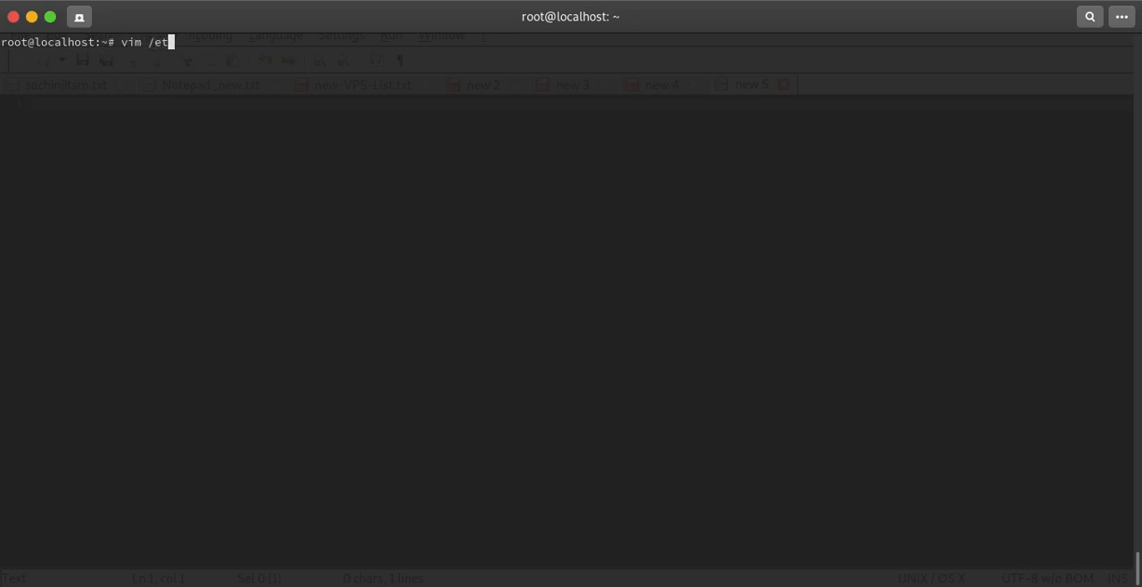
pyautogui.write('c/net')
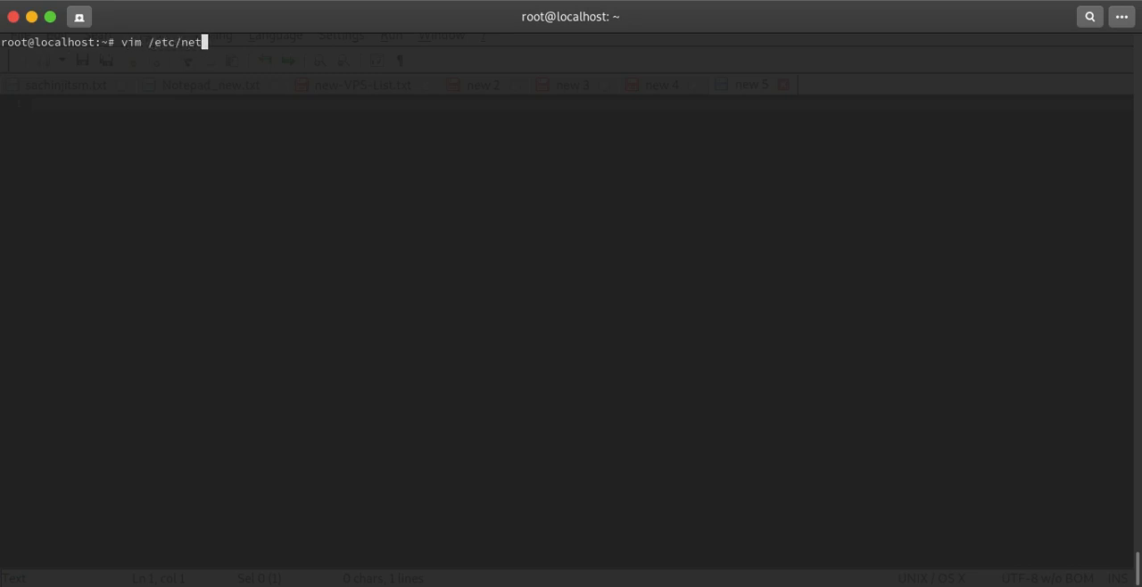
pyautogui.write('work/in')
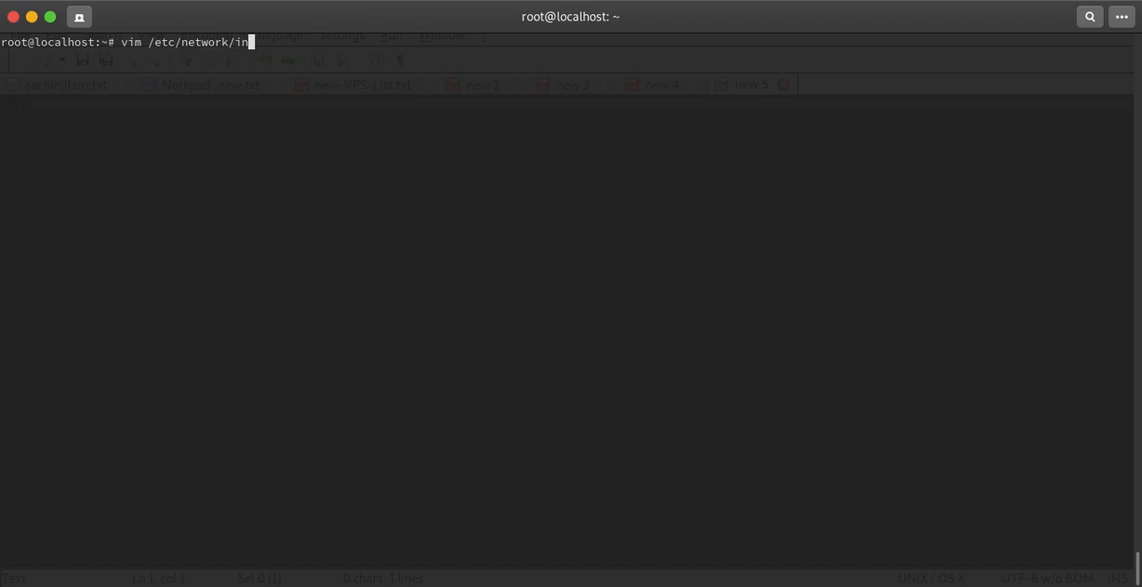
pyautogui.write('terfaces')
pyautogui.write(':')
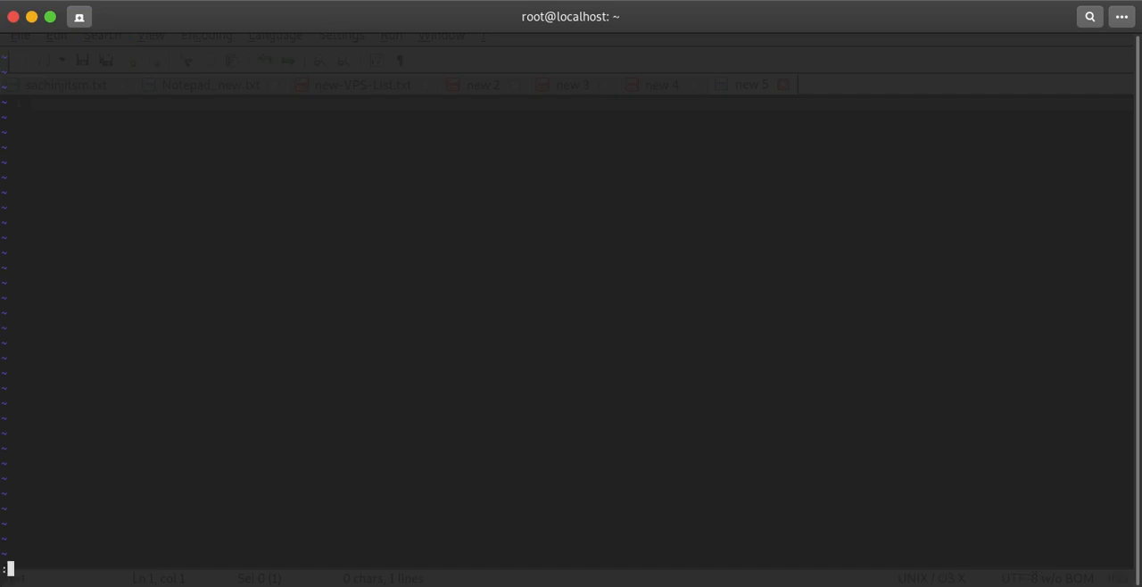
# Install resolvconf and ifupdown with apt install -y
pyautogui.write('apt')
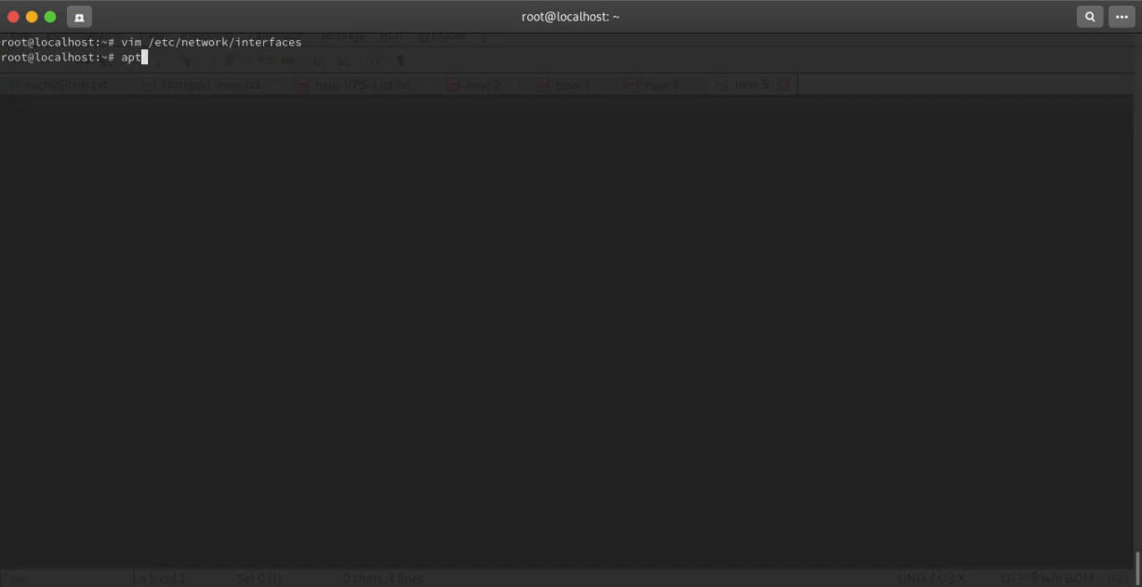
pyautogui.write('" "')
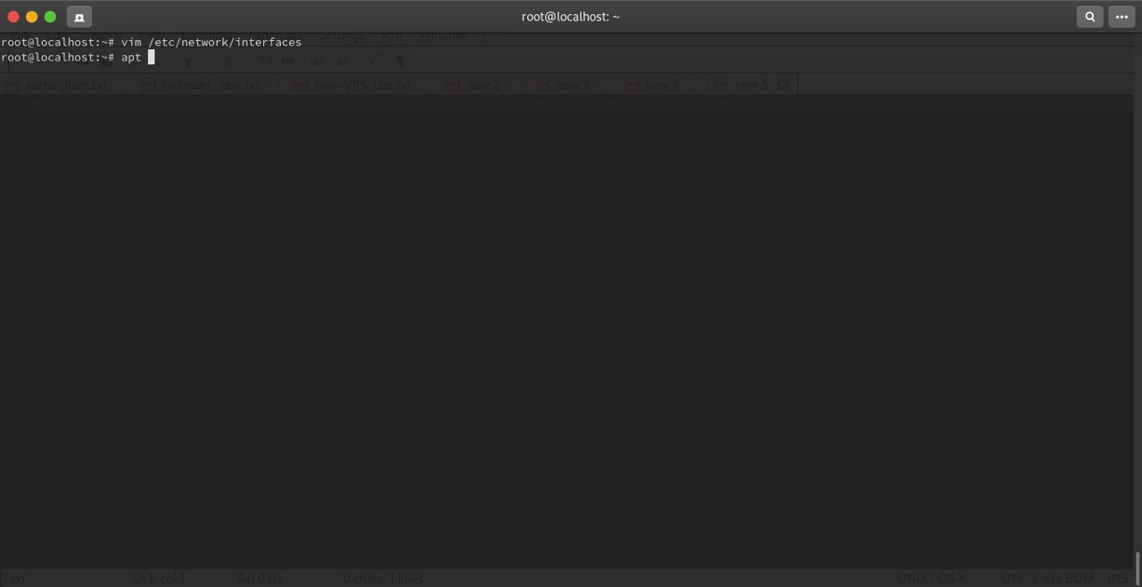
pyautogui.write('install')
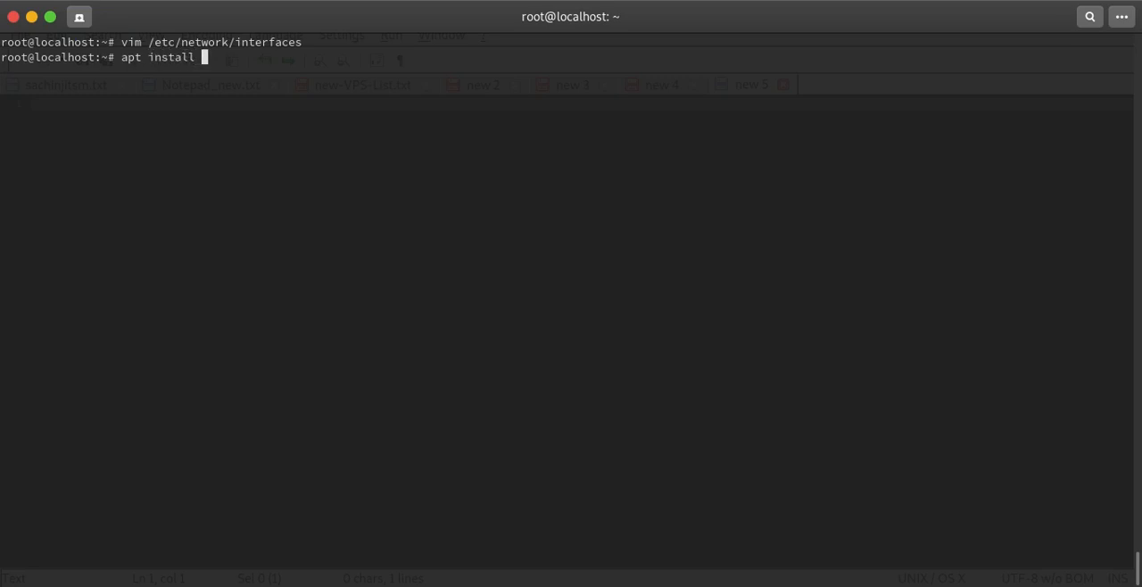
pyautogui.write('resol')
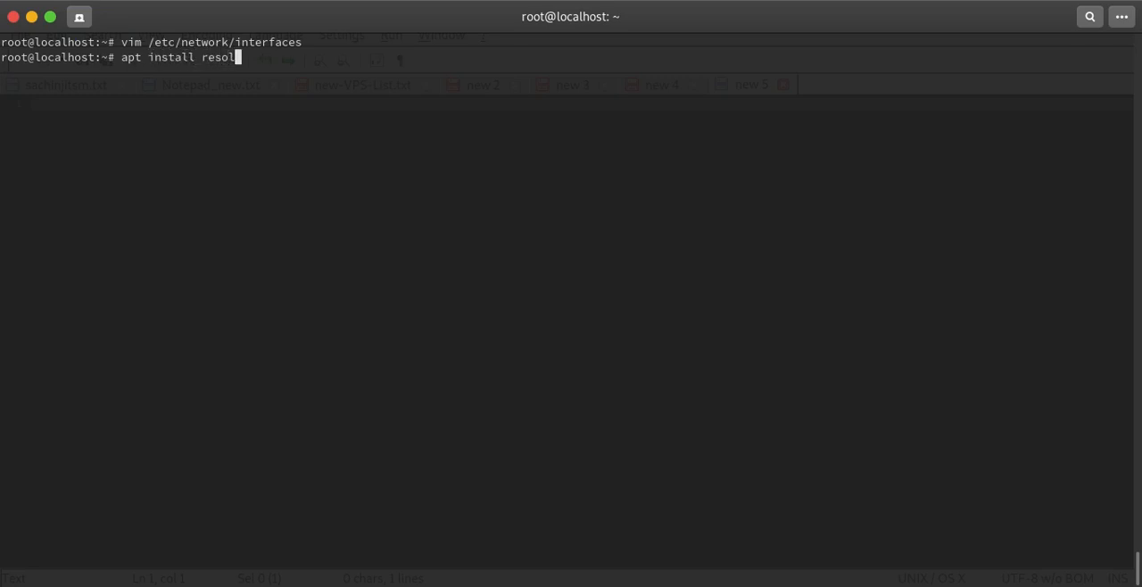
pyautogui.write('vconf')
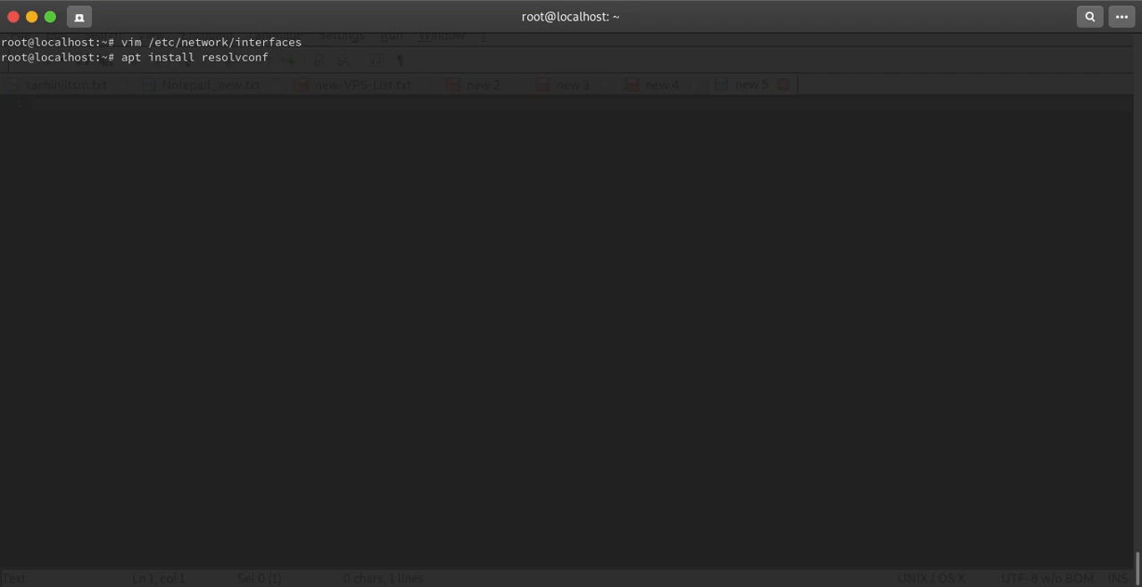
pyautogui.write('ifup')
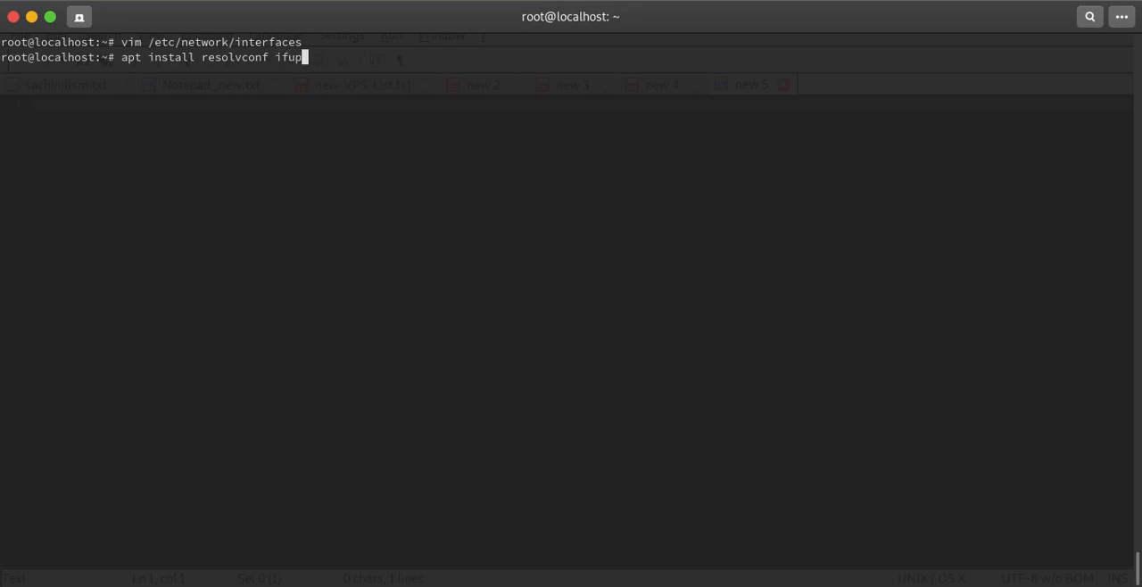
pyautogui.write('down -')
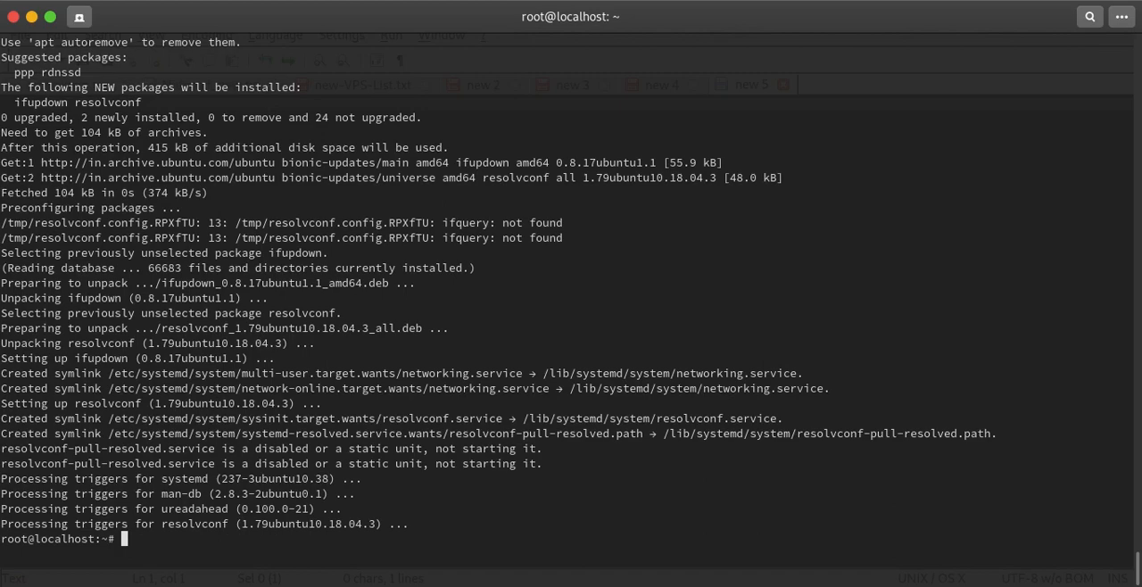
pyautogui.write('vi')
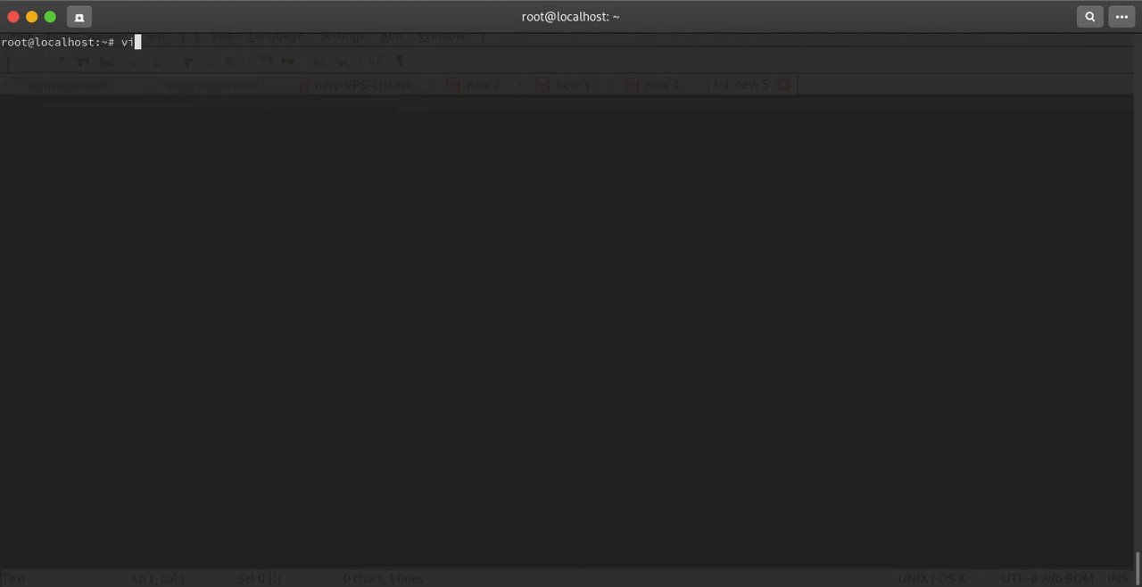
# Open /etc/network/interfaces in vim, check interface names with ifconfig, and reopen in insert mode
pyautogui.write('m /etc/network/interfaces')
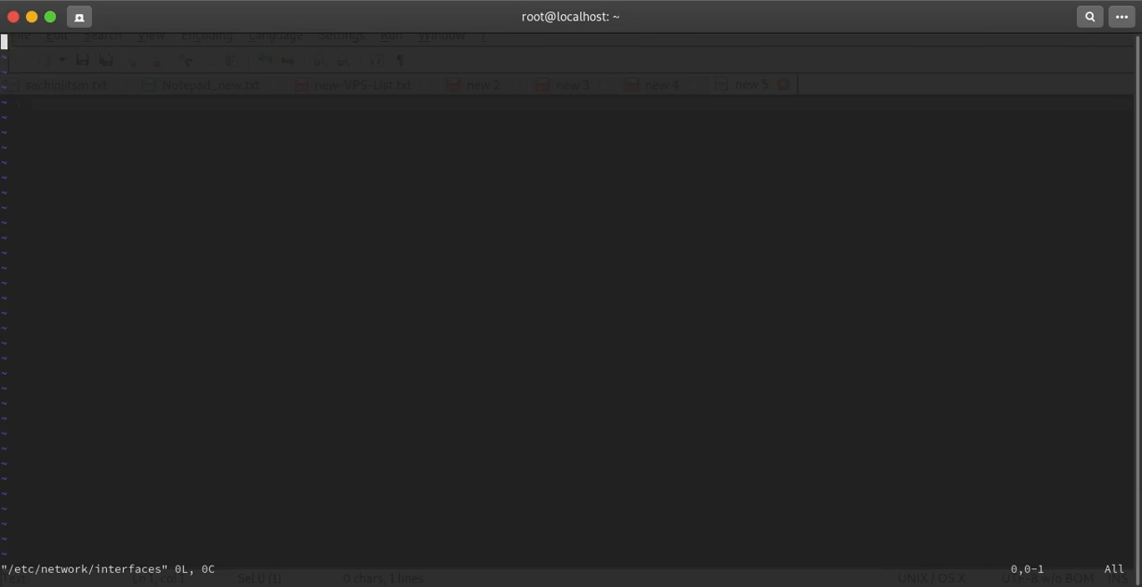
pyautogui.press('i')
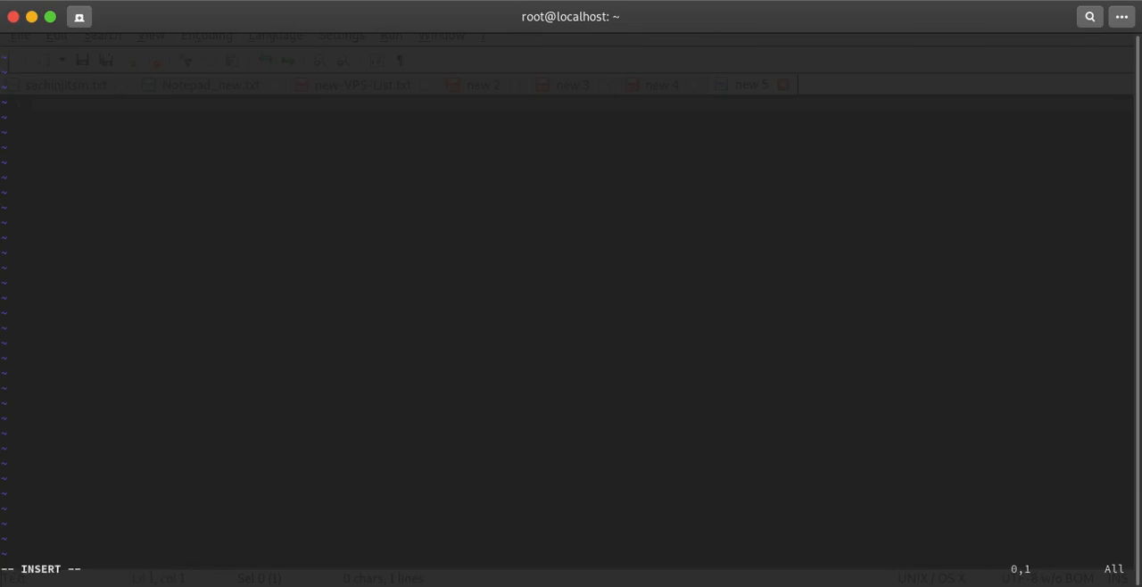
pyautogui.write(':q')
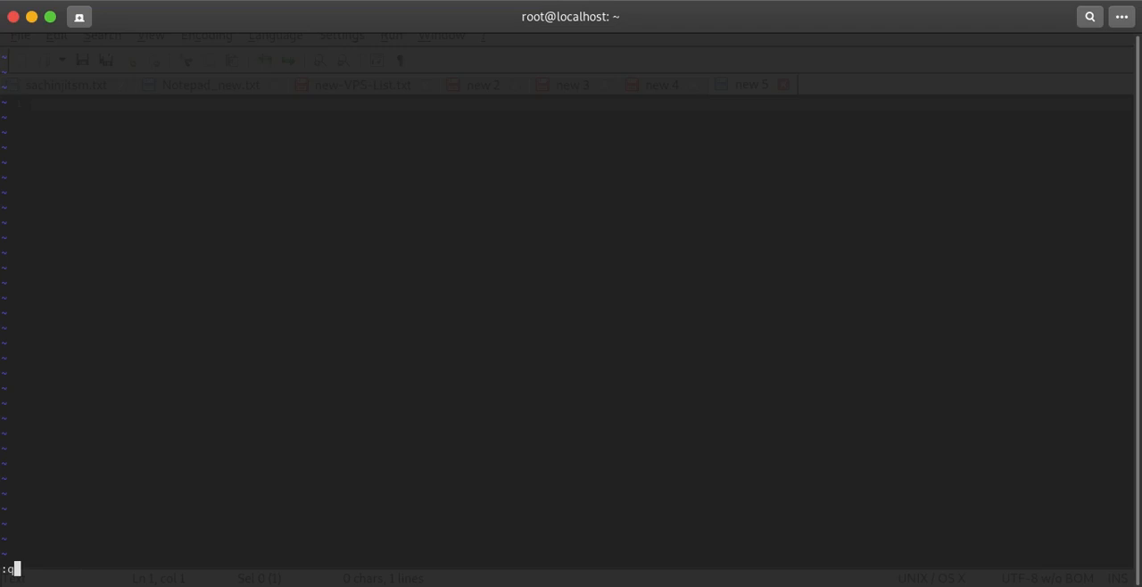
pyautogui.write('ifconfig')
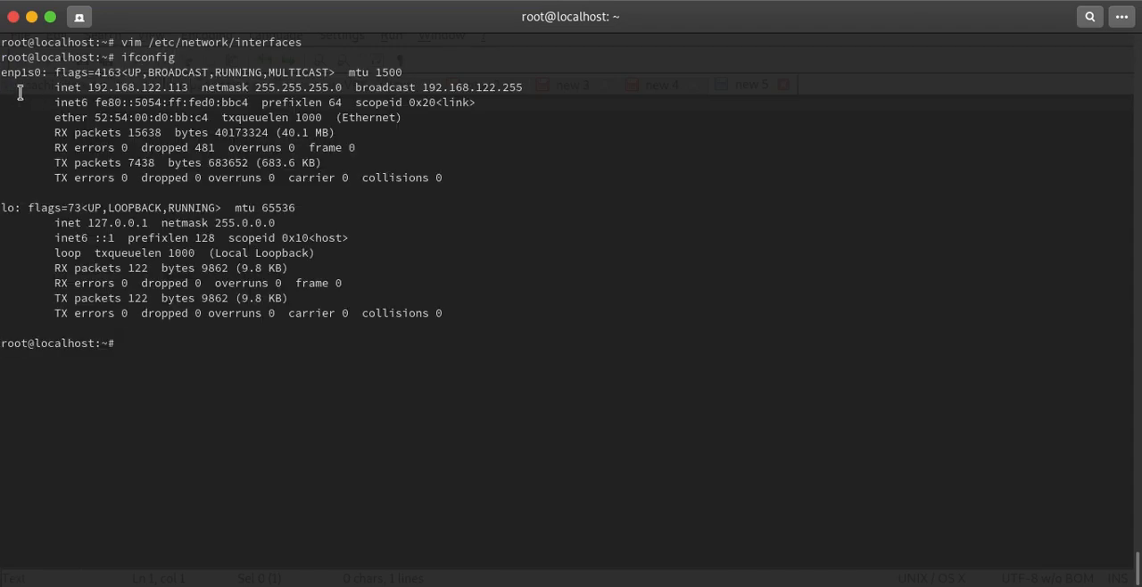
pyautogui.doubleClick(23, 63)
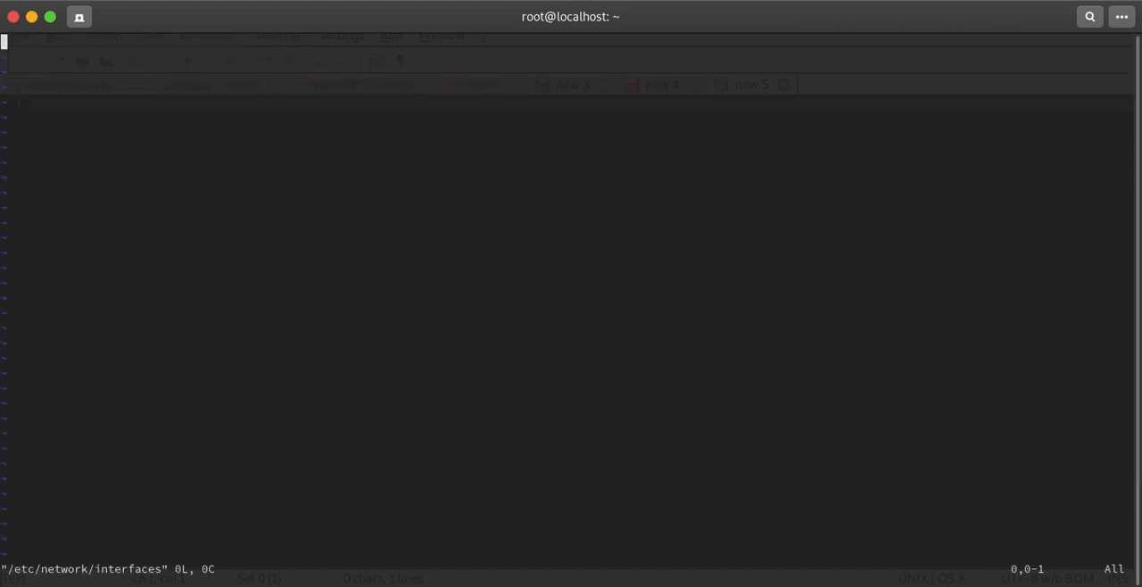
pyautogui.press('i')
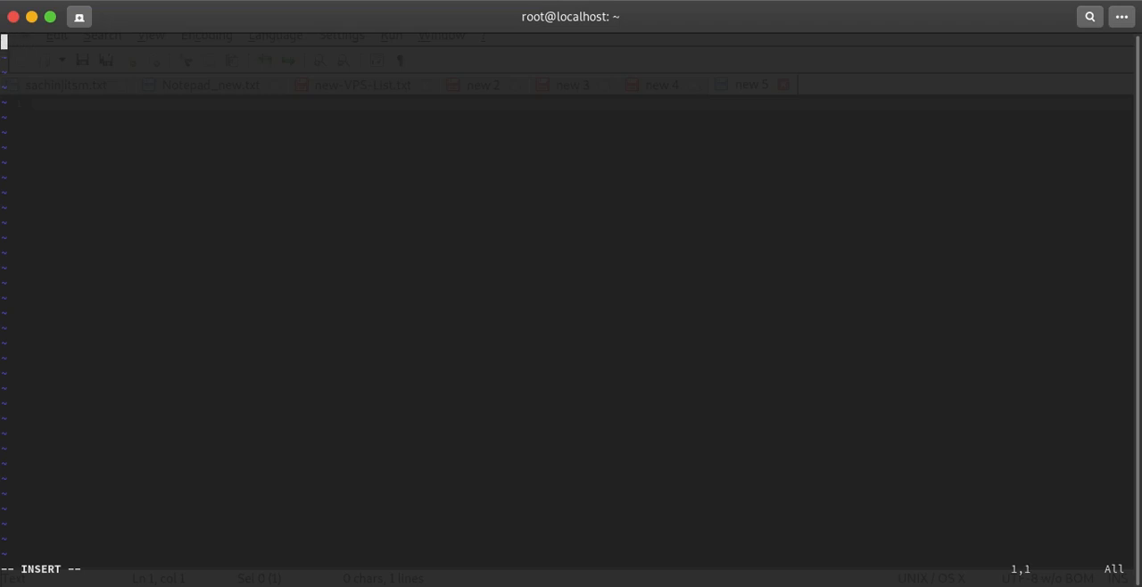
# Add the 'auto lo' and 'iface lo inet loopback' lines
pyautogui.write('auto')
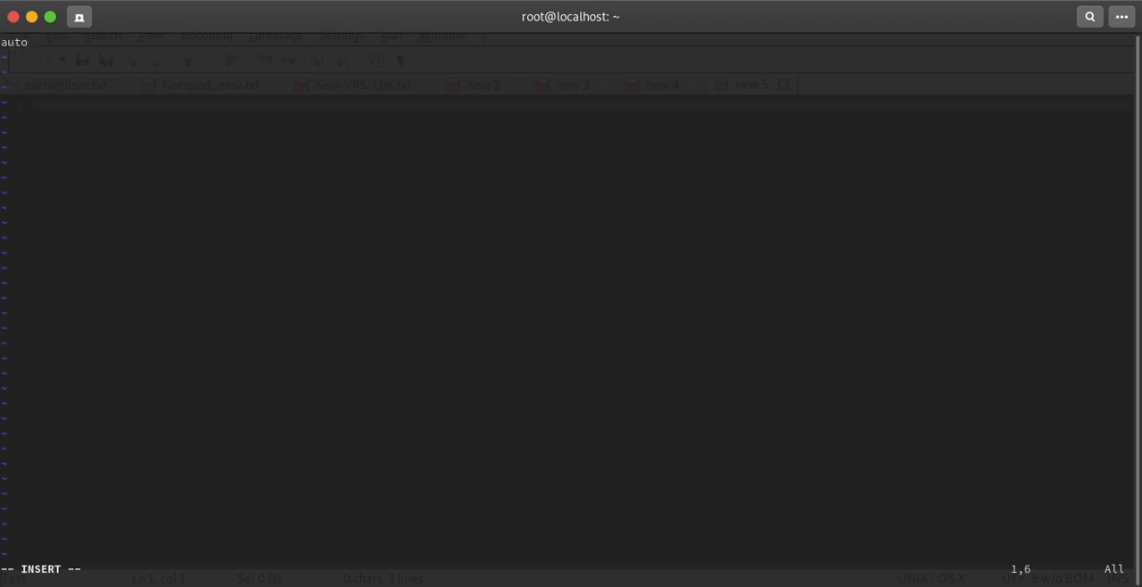
pyautogui.write('lo')
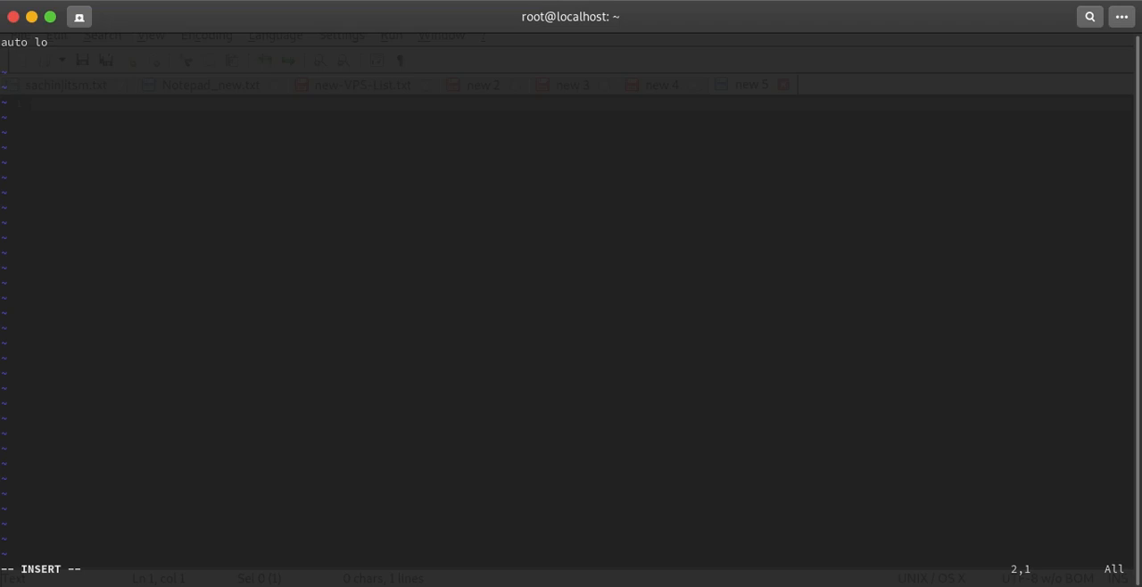
pyautogui.write('iface')
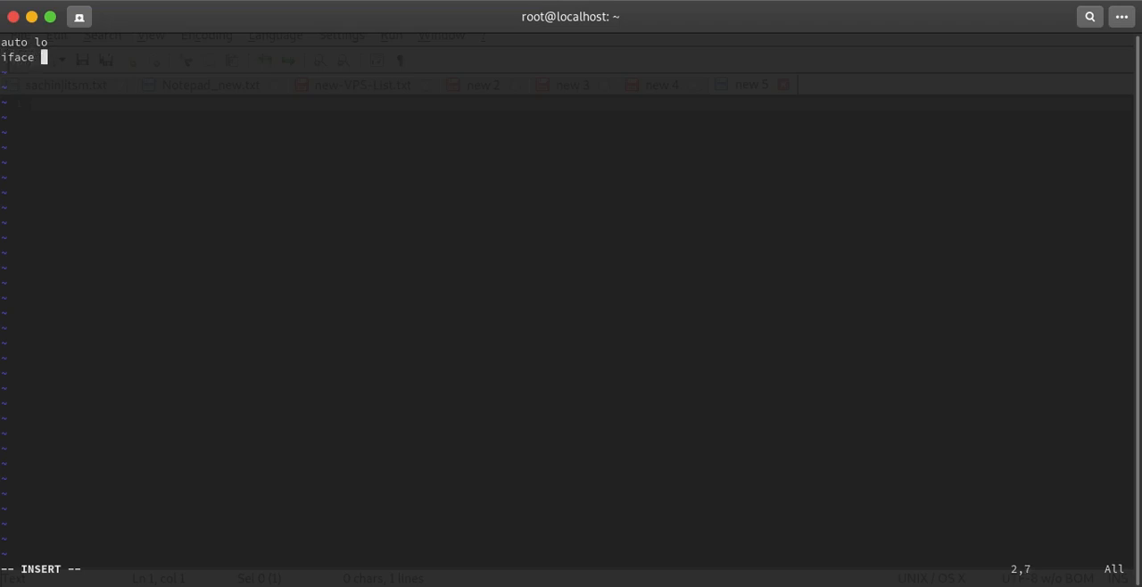
pyautogui.write('lo')
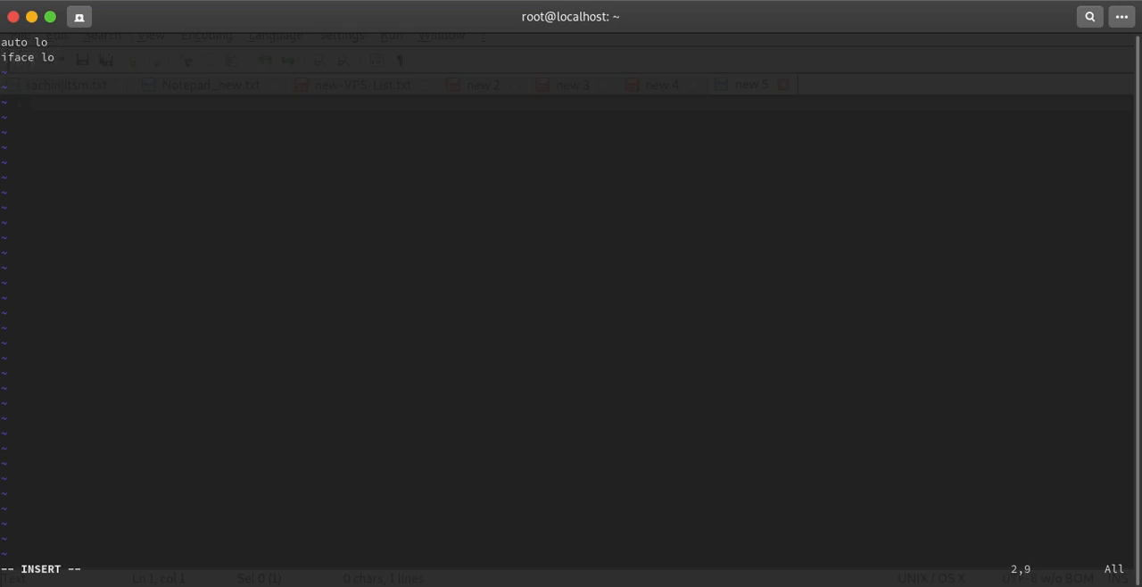
pyautogui.write('inet')
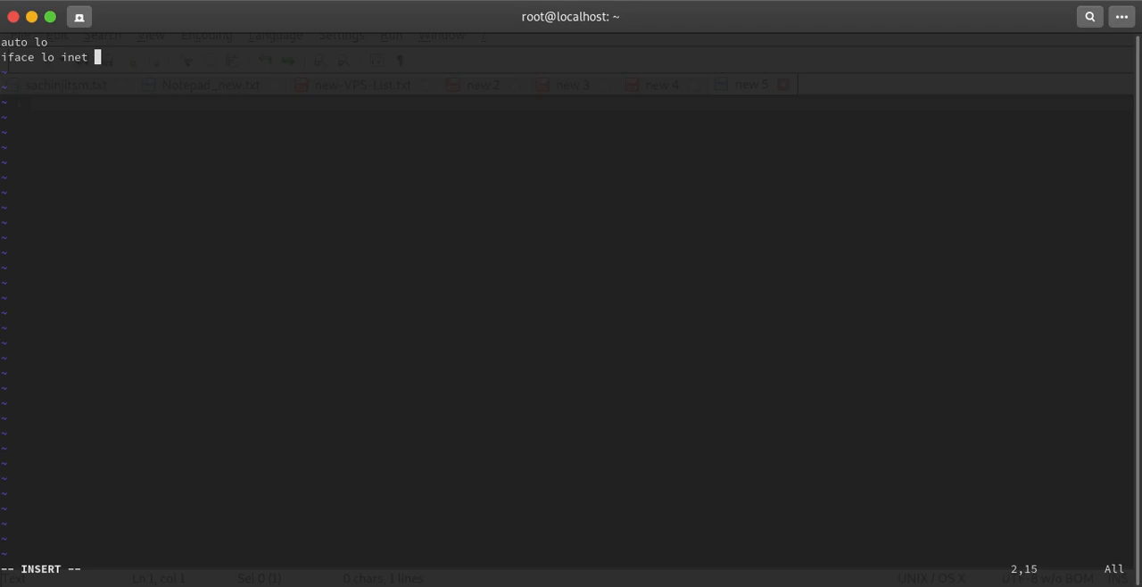
pyautogui.write('loopback')
pyautogui.write('au')
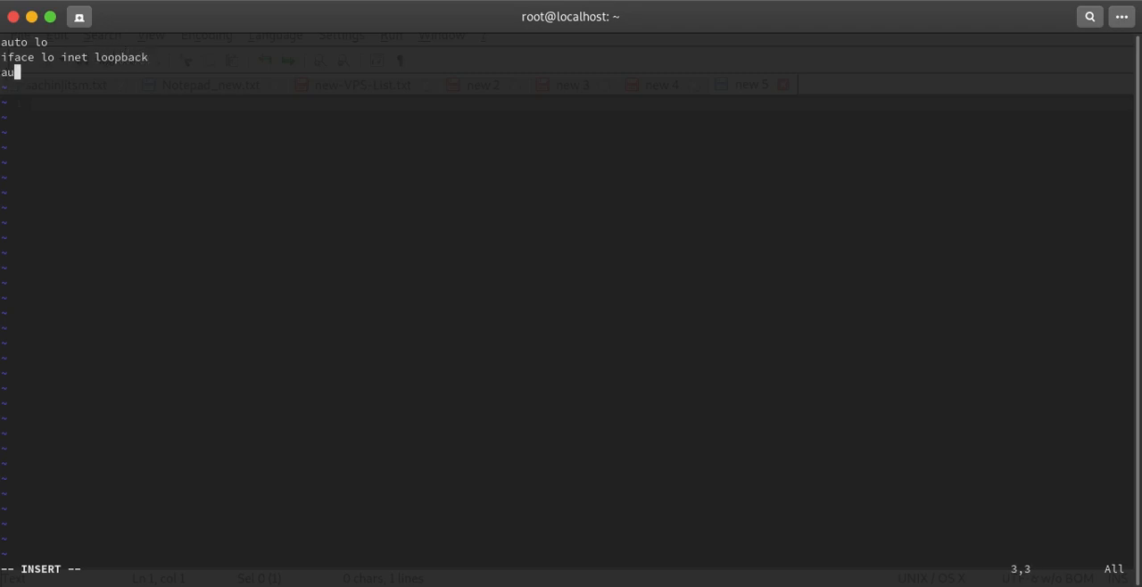
# Add the 'auto enp1s0' and 'iface enp1s0 inet static' lines
pyautogui.write('to enp1s0')
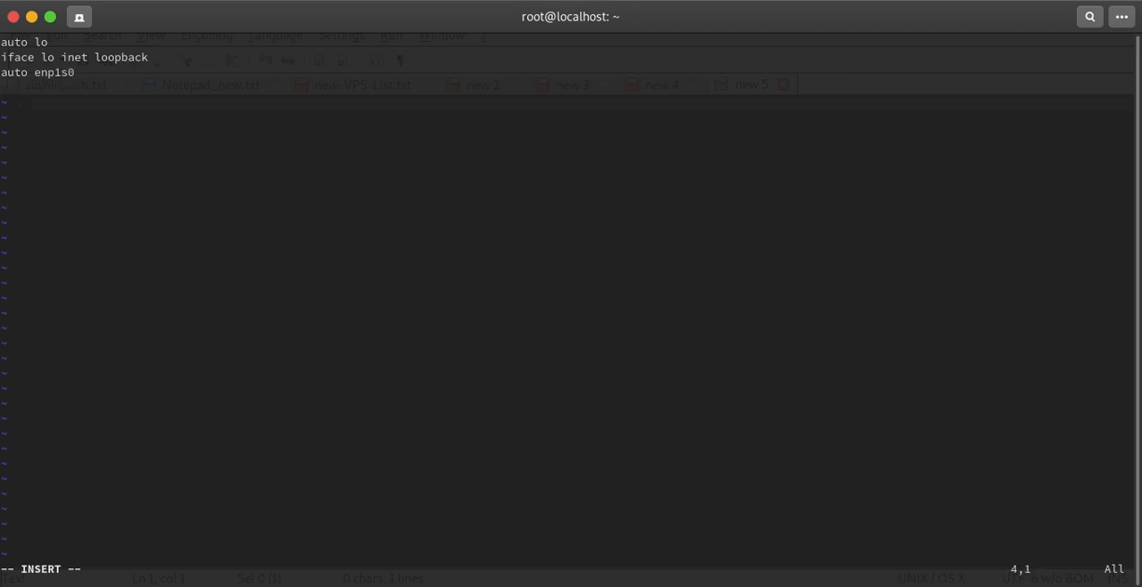
pyautogui.write('iface')
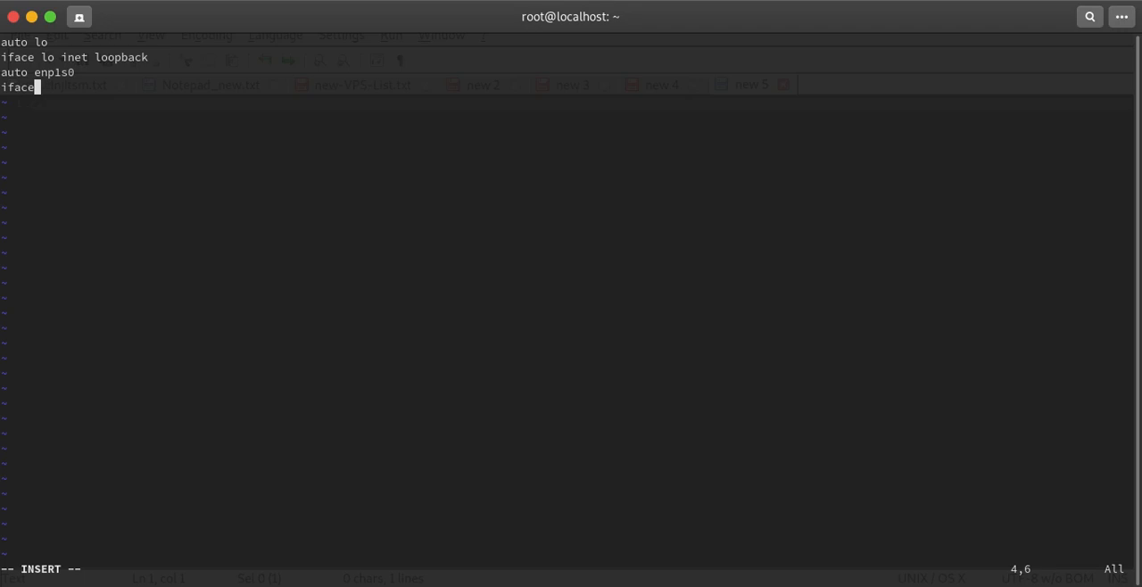
pyautogui.write('enp1s0')
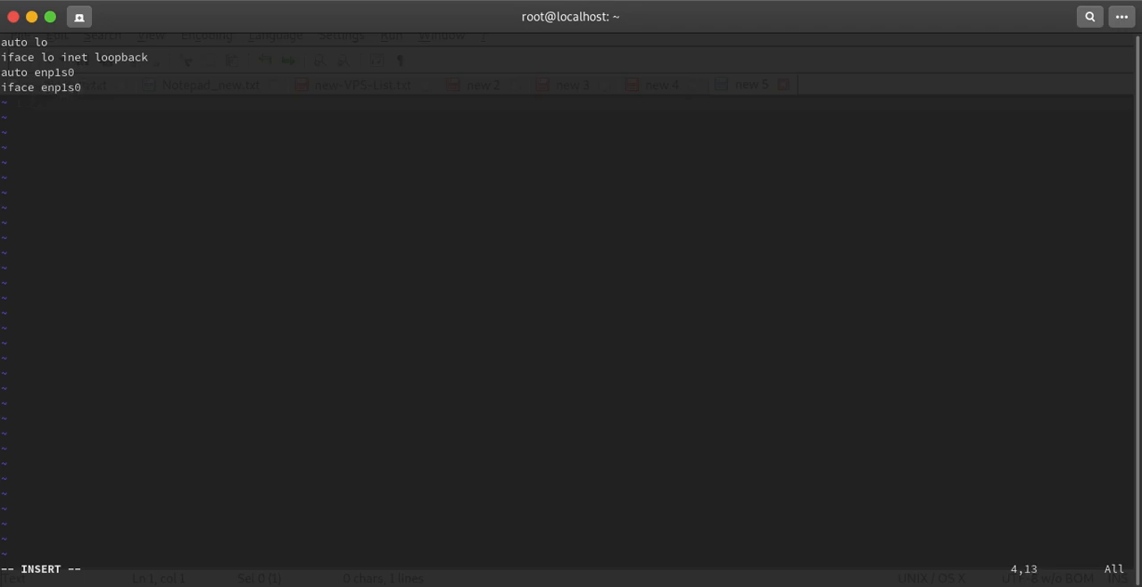
pyautogui.write('inet')
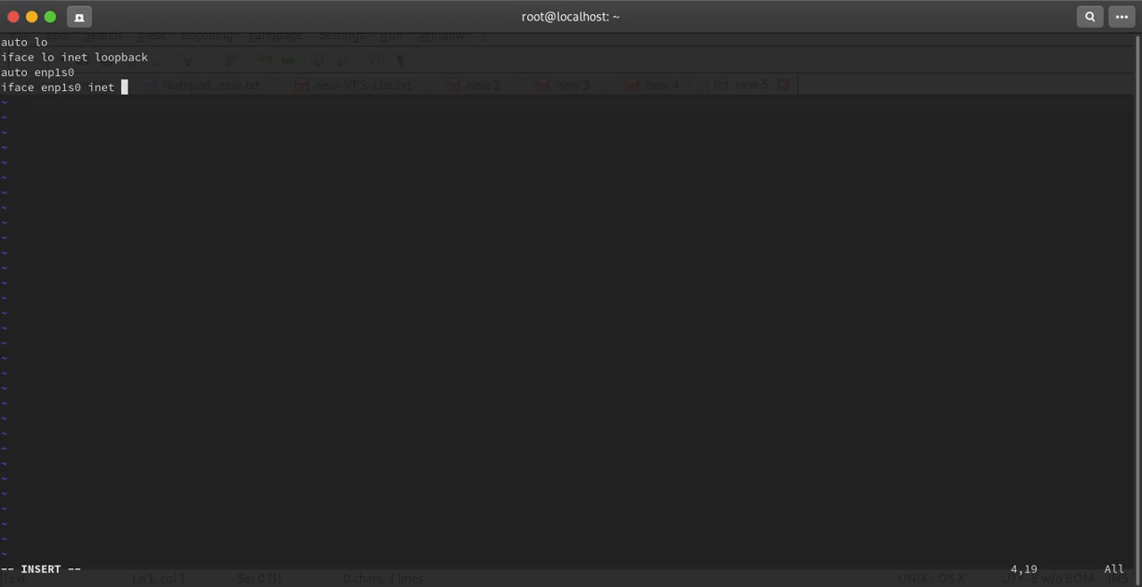
pyautogui.write('st')
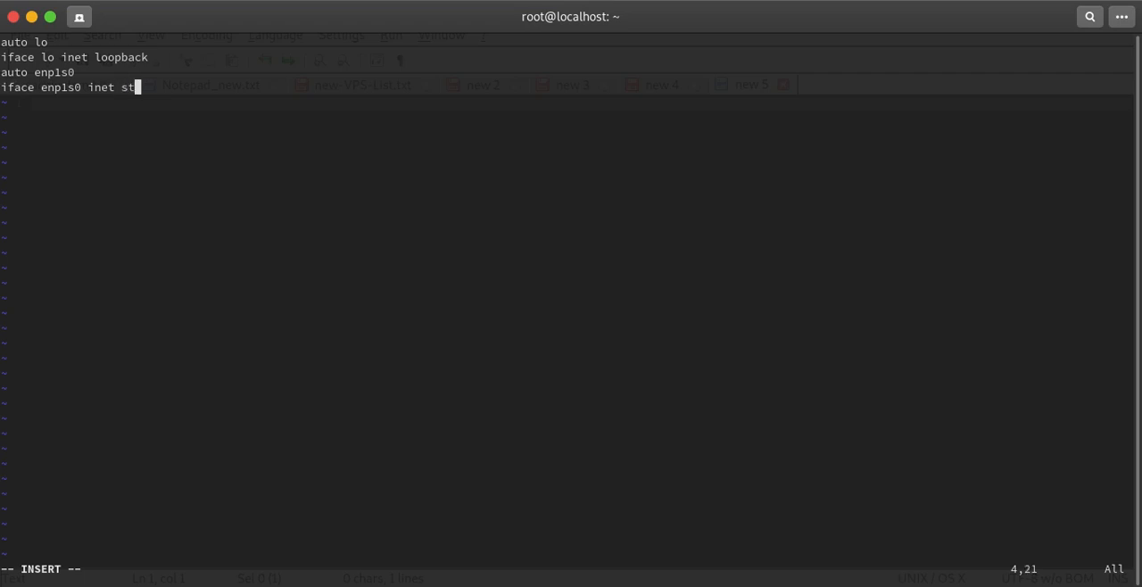
pyautogui.write('atic')
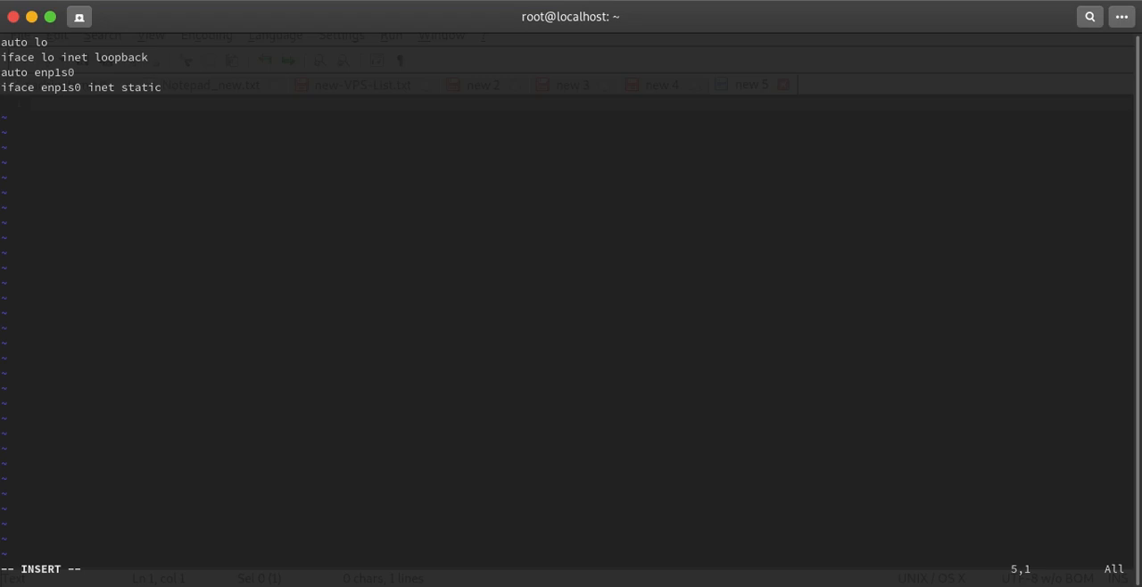
# Add address 192.168.122.127 and netmask 255.255.255.0 for enp1s0
pyautogui.write('address')
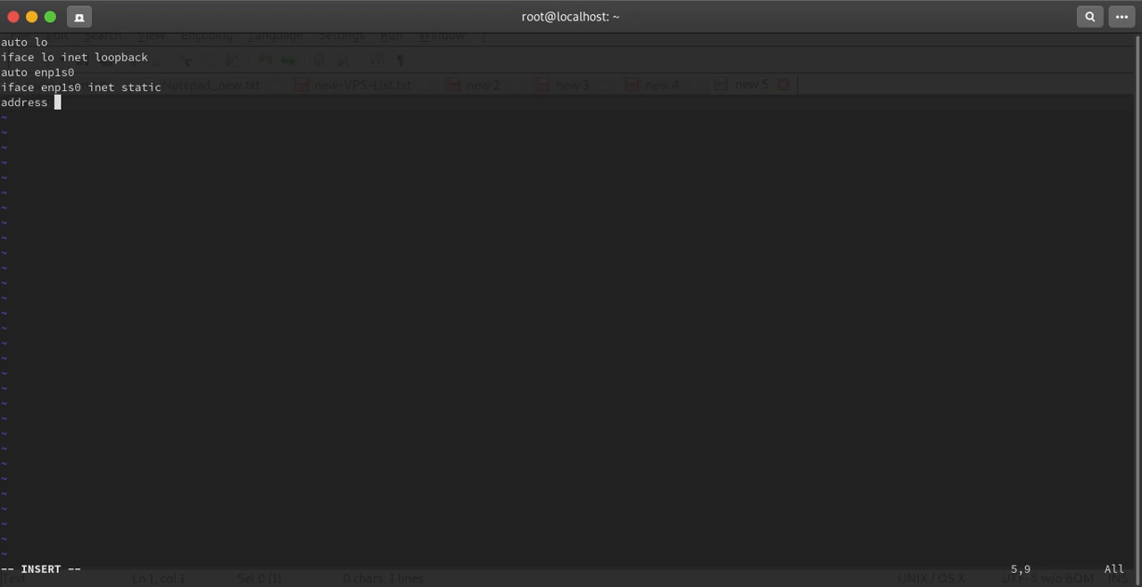
pyautogui.write('192.168')
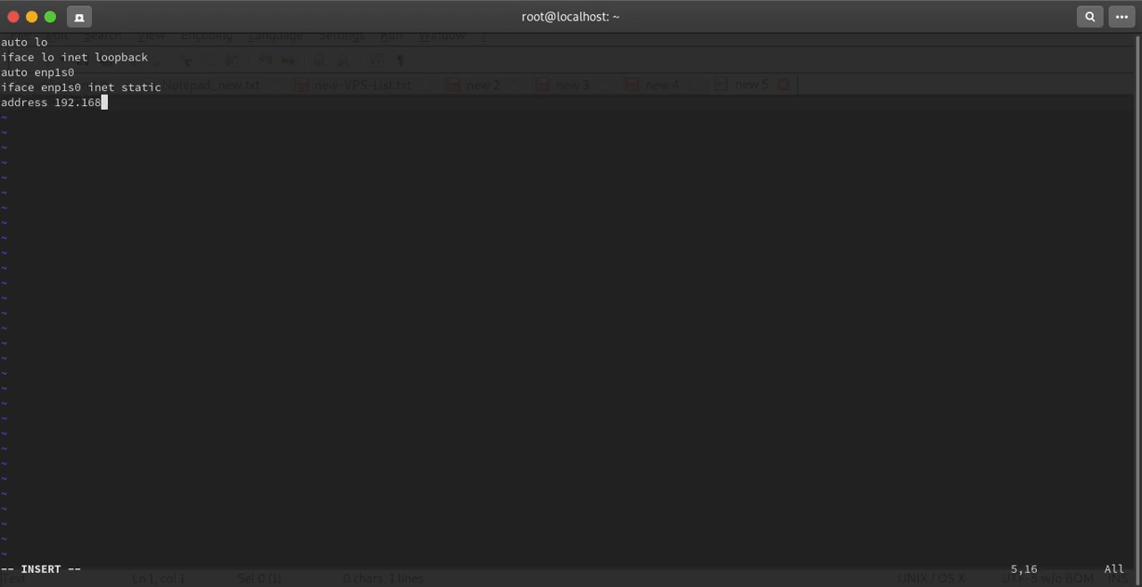
pyautogui.write('.122.')
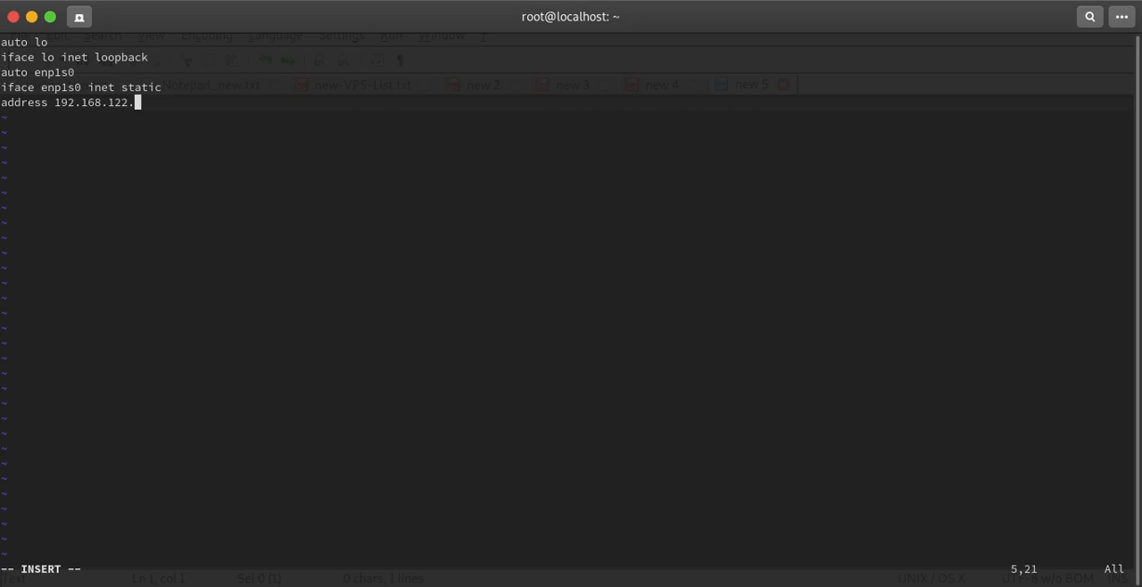
pyautogui.write('125')
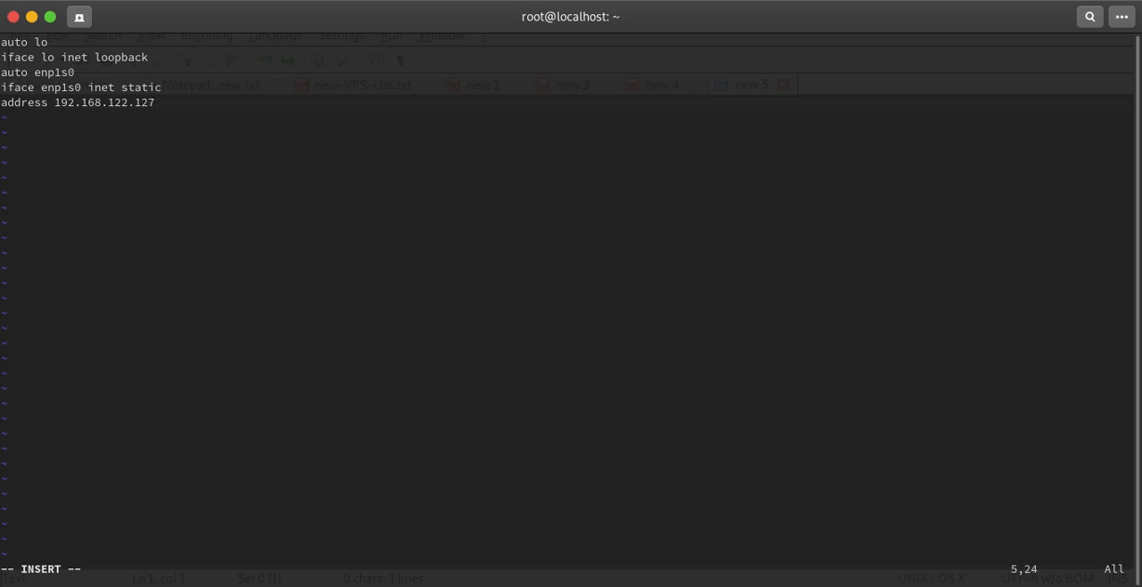
pyautogui.write('ne')
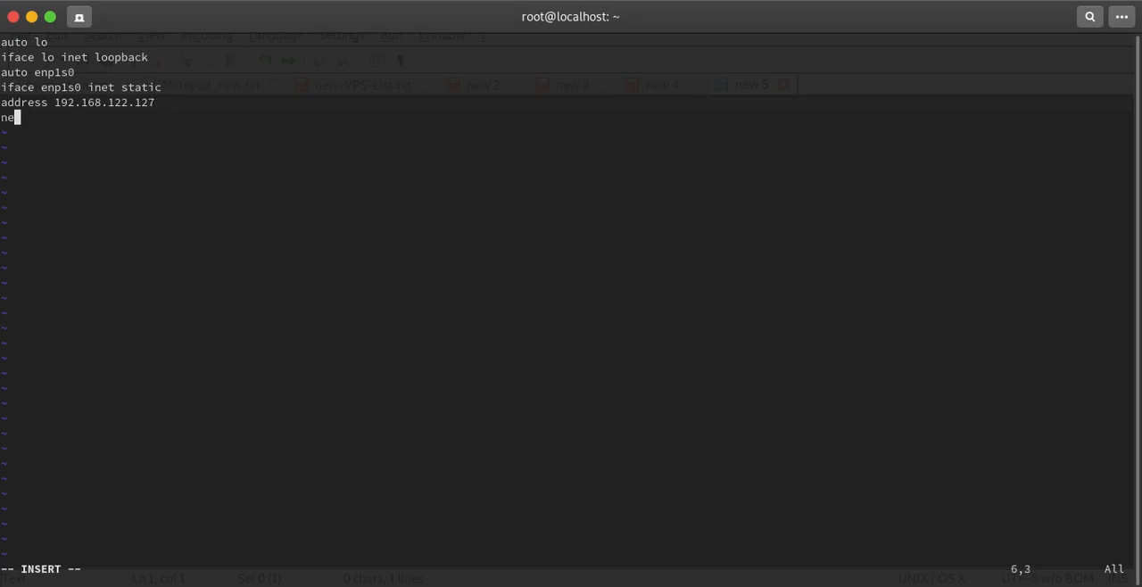
pyautogui.write('tmastk')
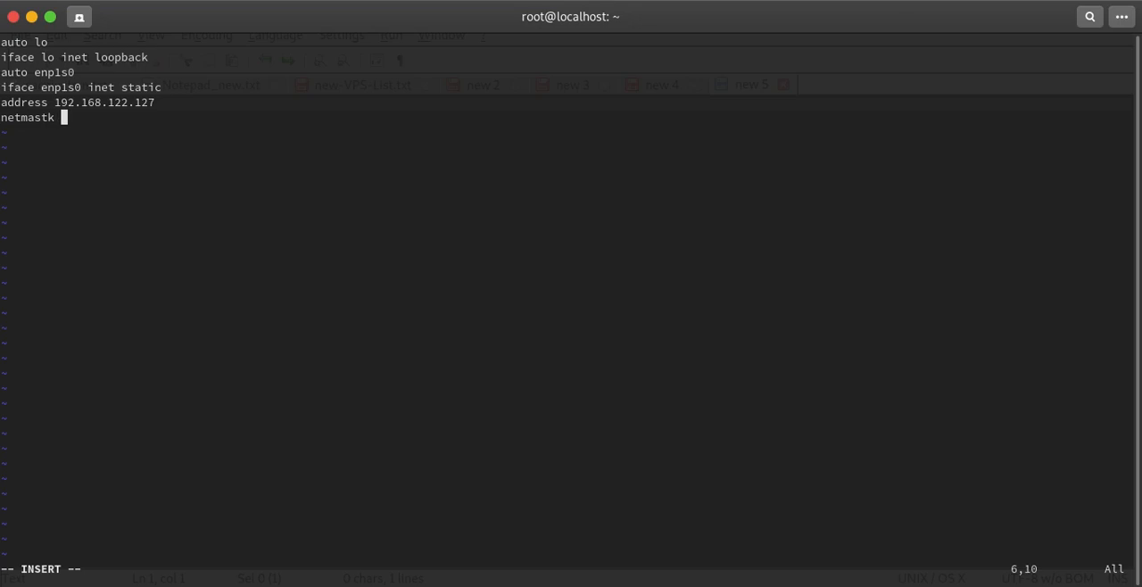
pyautogui.write('255.255')
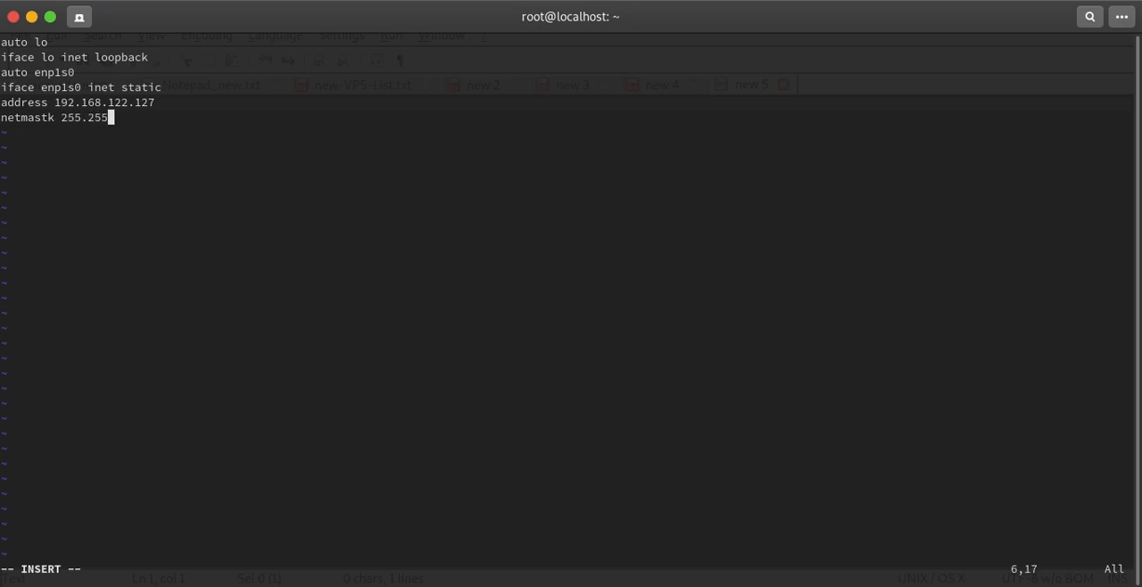
pyautogui.write('5')
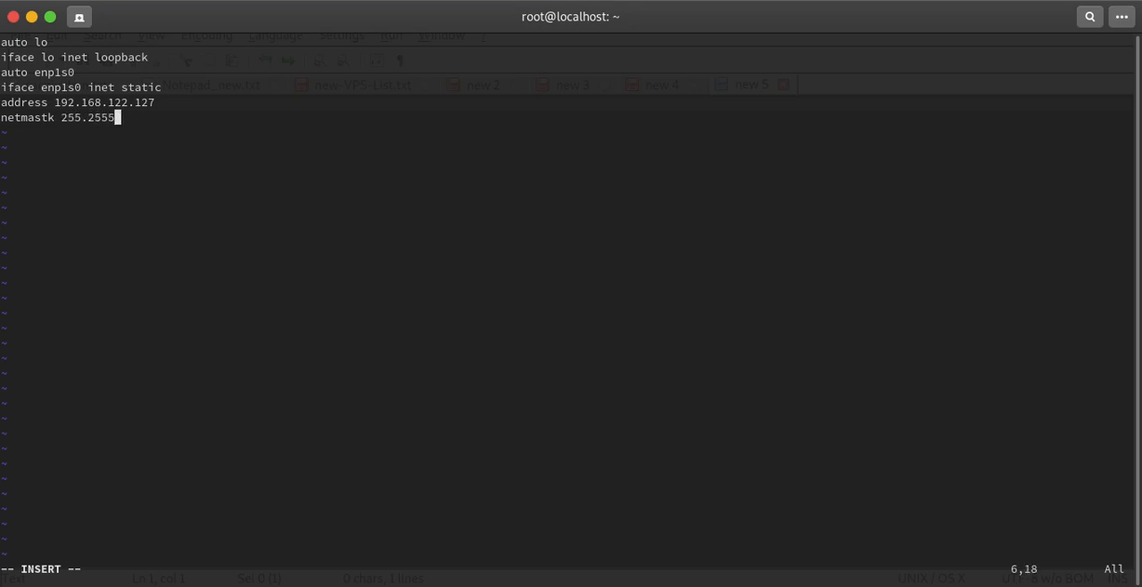
pyautogui.write('5.255.0')
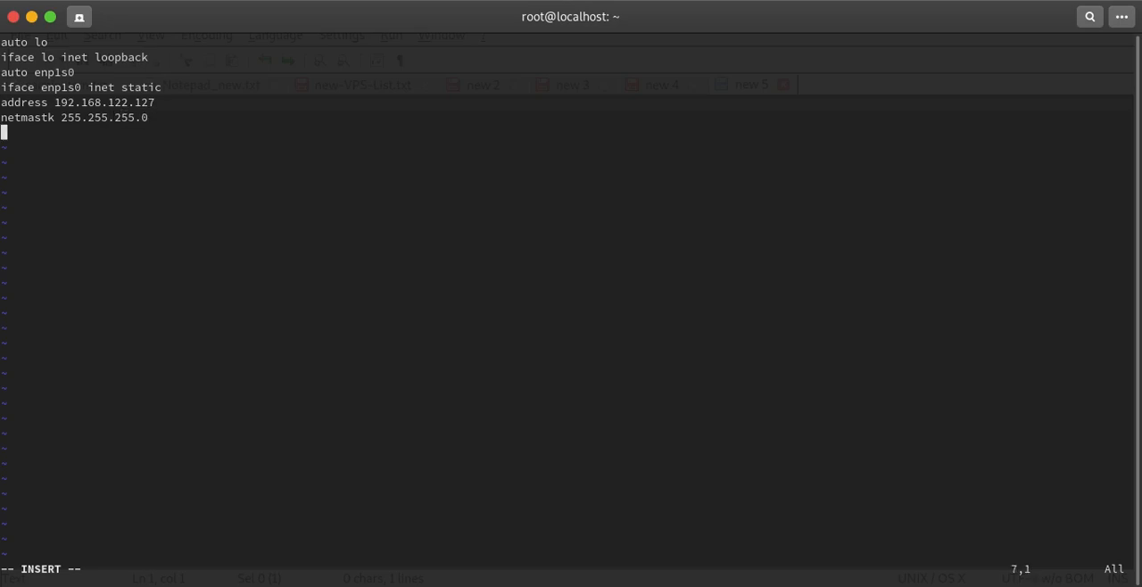
# Add gateway 192.168.122.1, dns-nameservers 1.1.1.1 and 8.8.8.8, dns-search mylab.local, then save
pyautogui.write('gateway 192.1')
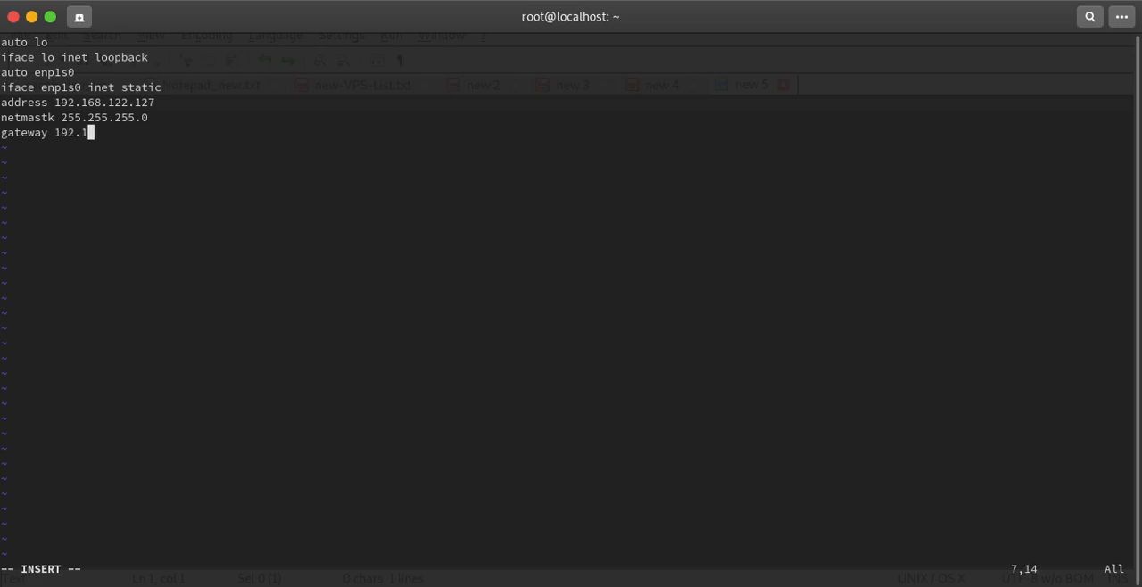
pyautogui.write('68.122.1')
pyautogui.write('dn')
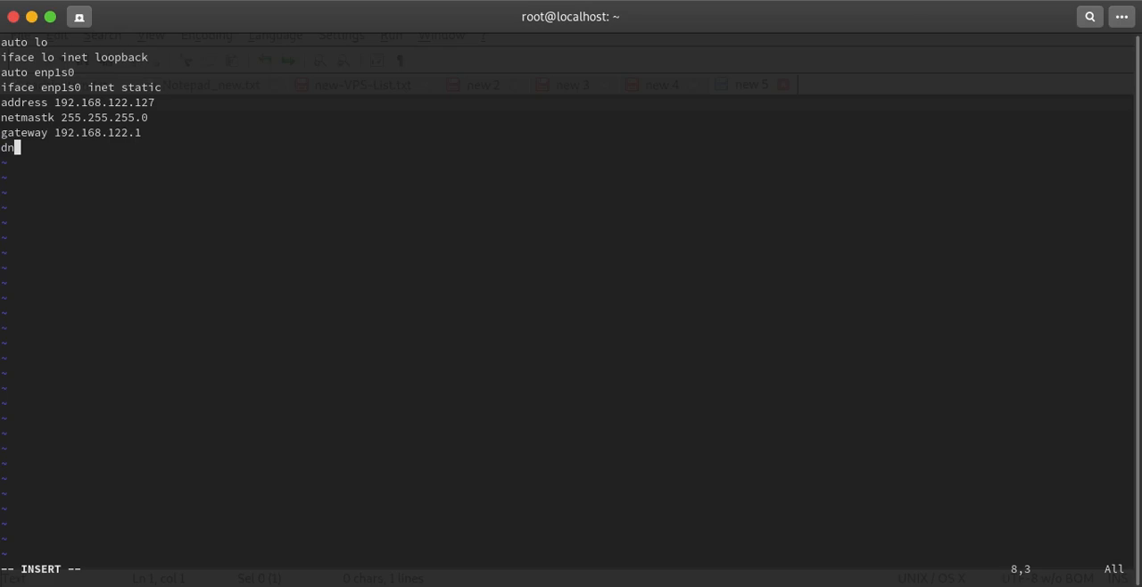
pyautogui.write('s')
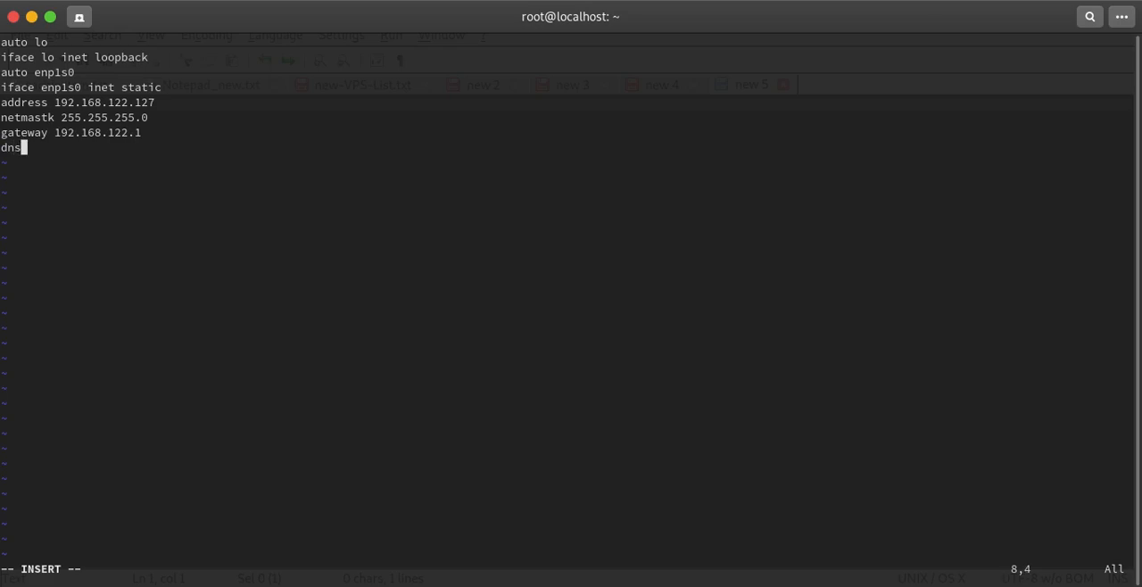
pyautogui.write('-')
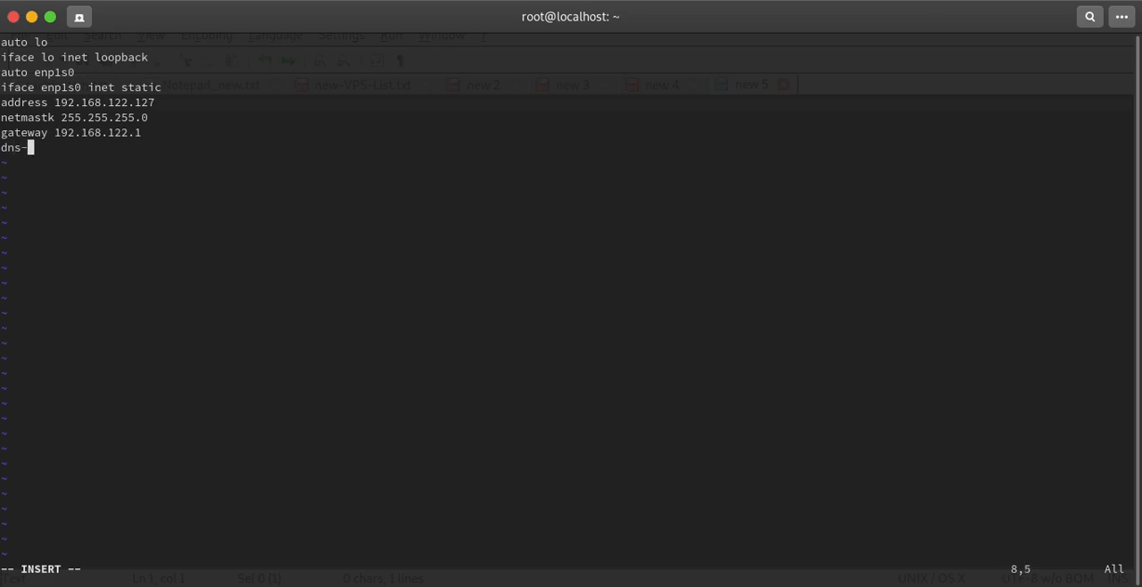
pyautogui.write('nameserv')
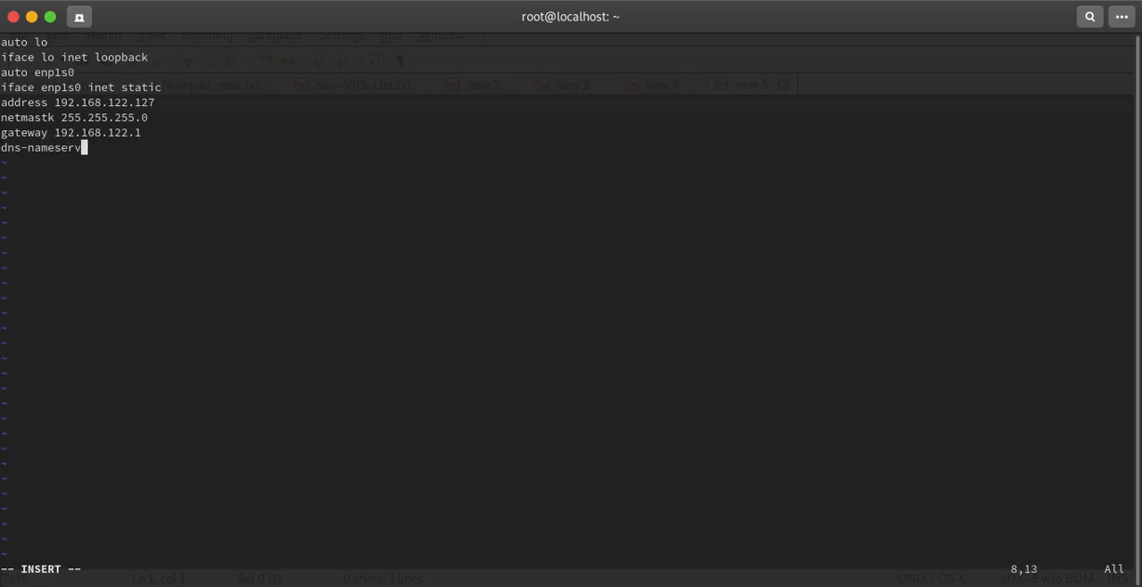
pyautogui.write('er 1.1.1.1')
pyautogui.write('dns-nameserver ')
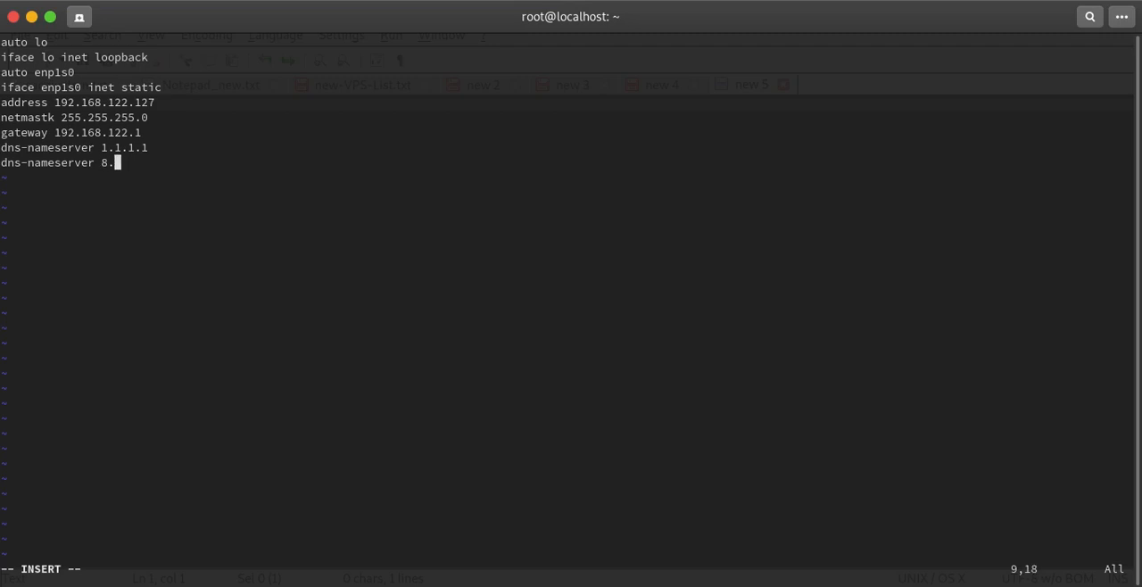
pyautogui.write('8.8.8')
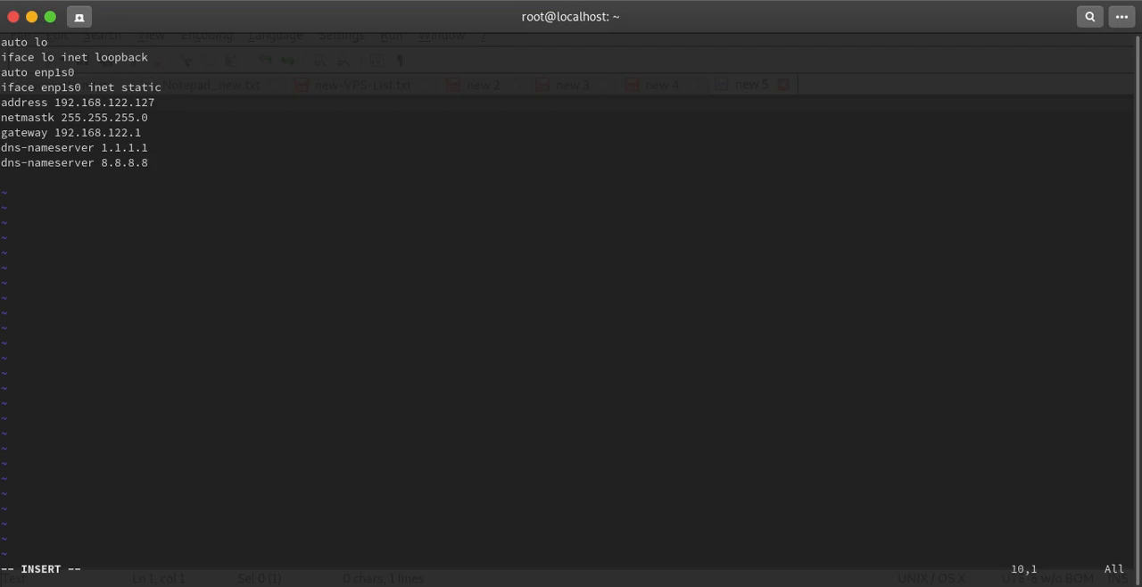
pyautogui.write('dns-')
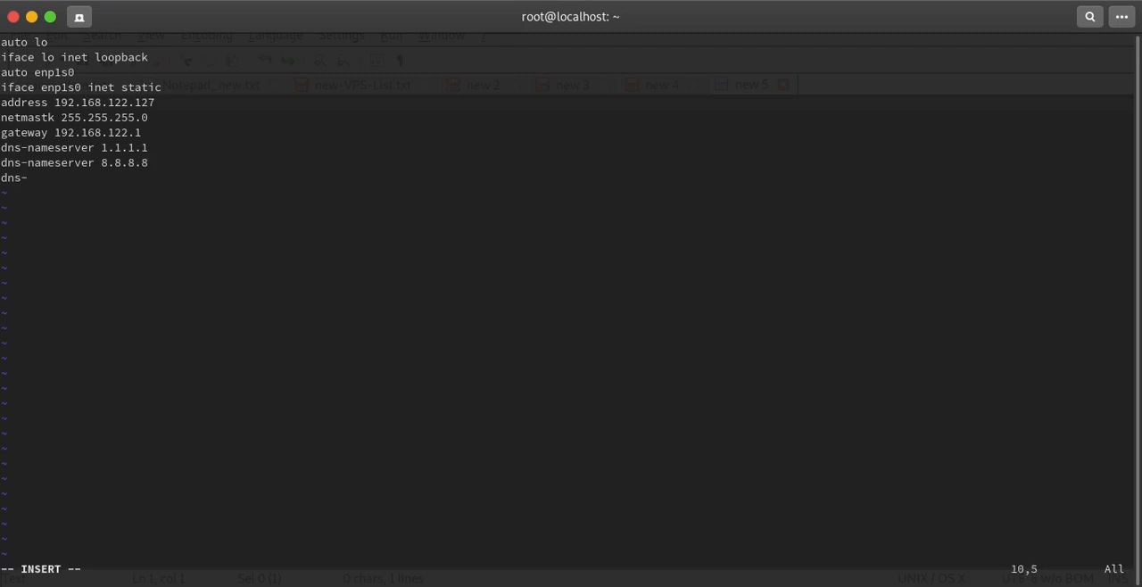
pyautogui.write('search my')
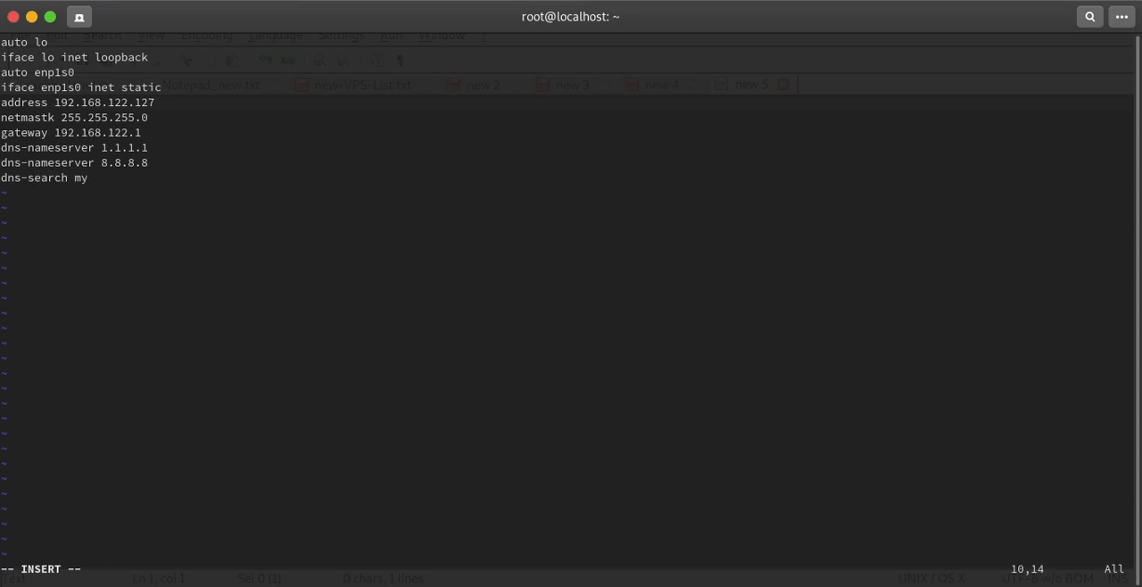
pyautogui.write('lab.local')
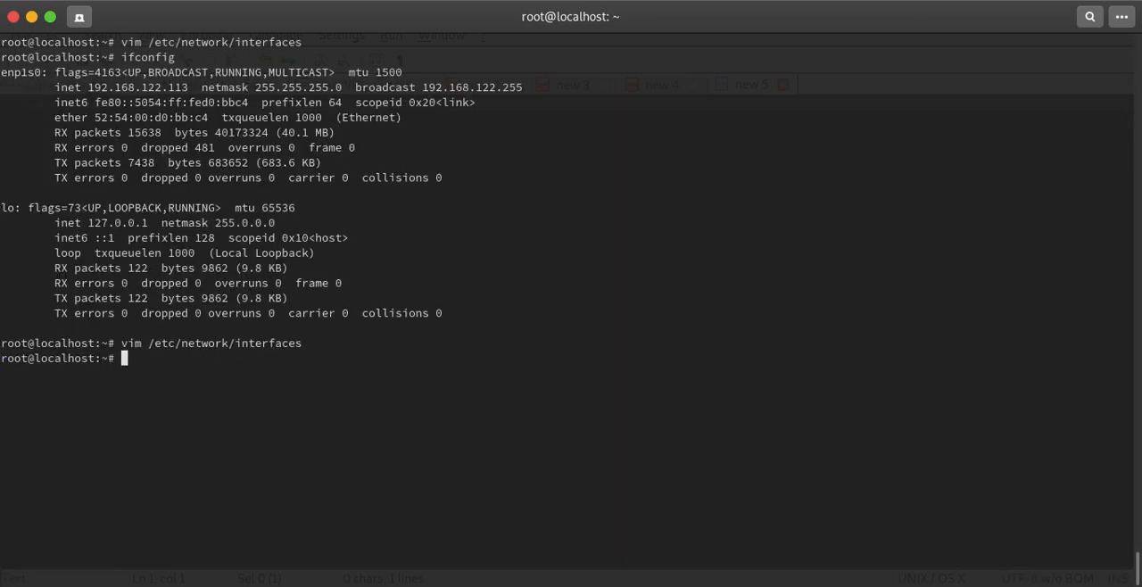
# Reboot, ping 192.168.122.127 until it replies with zero loss, then SSH to it
pyautogui.write('reboot')
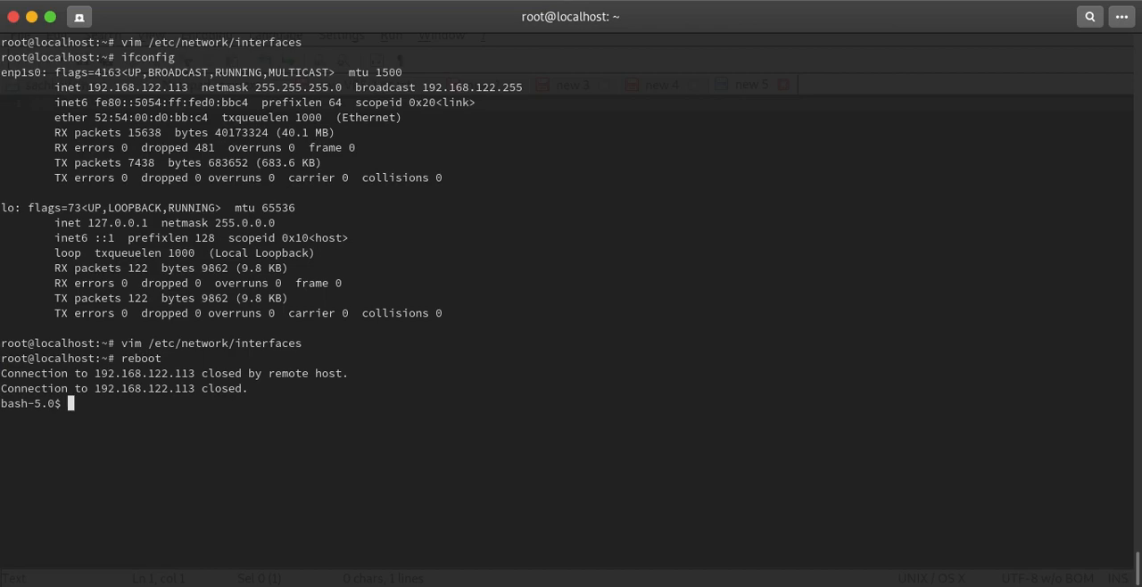
pyautogui.write('ssh 192.168.122.113')
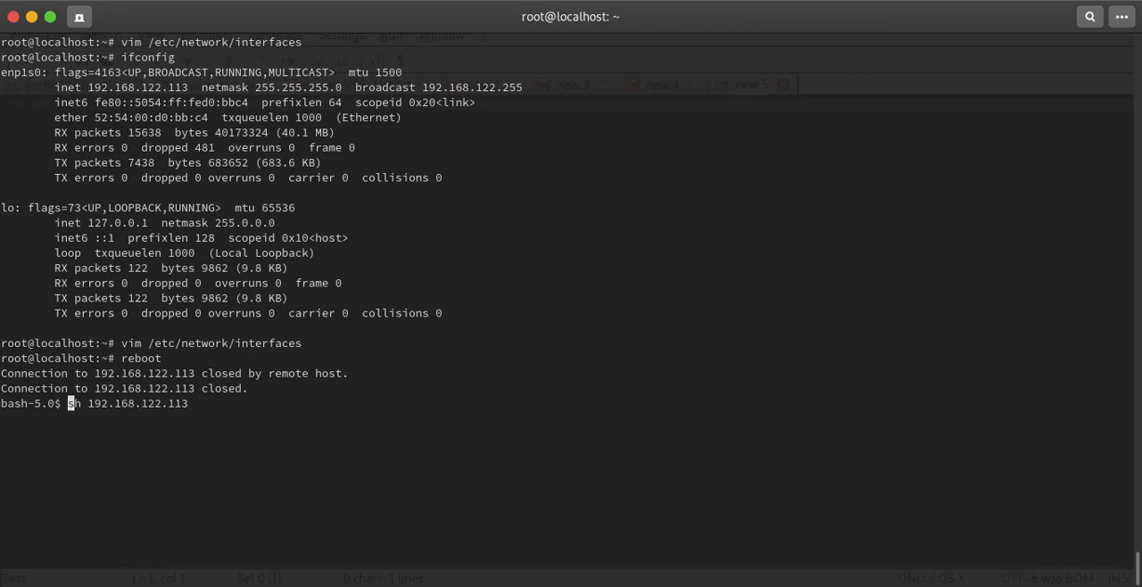
pyautogui.write('ping')
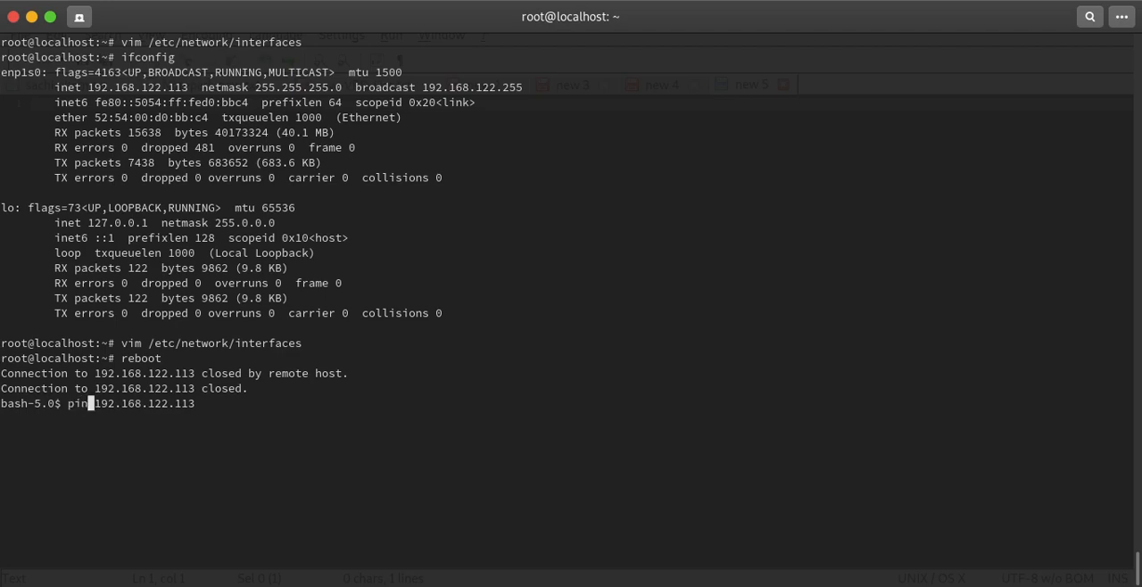
pyautogui.write('192.168.122.1')
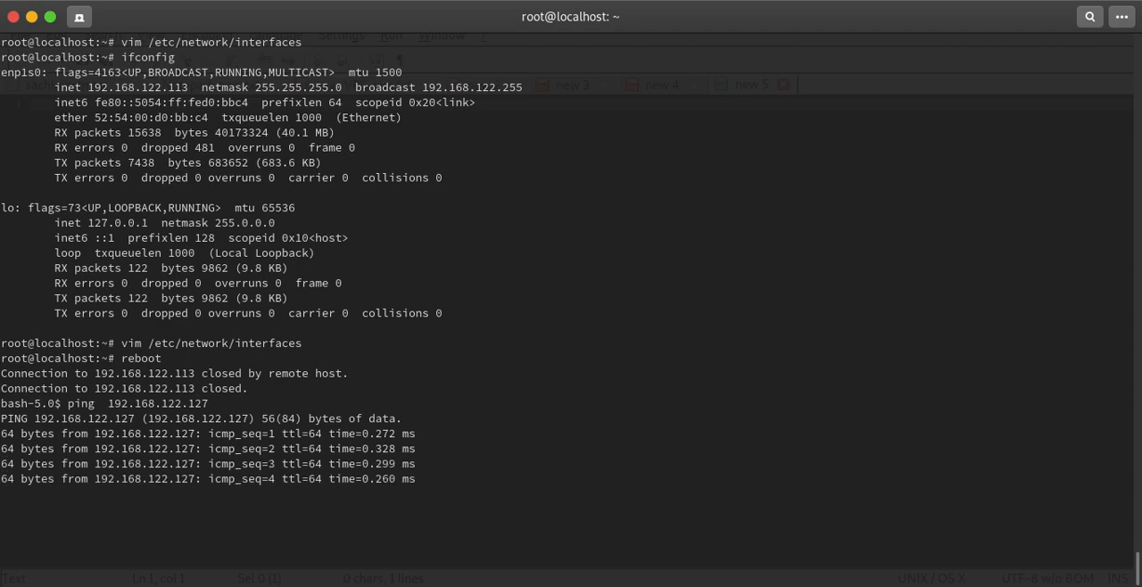
pyautogui.press('ctrl+c')
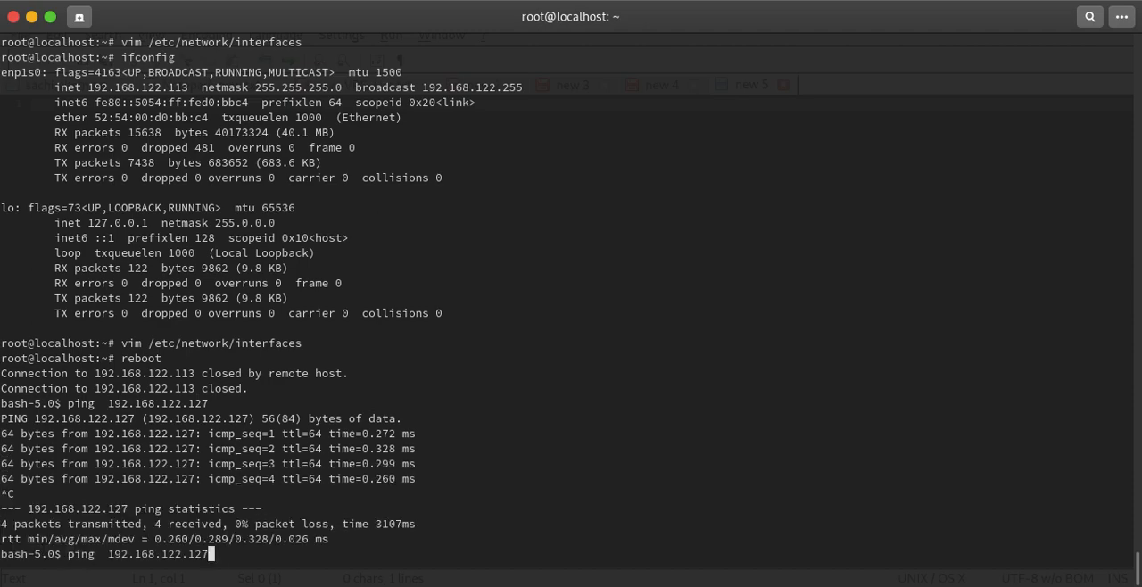
pyautogui.write('ssh 192.168.122.113')
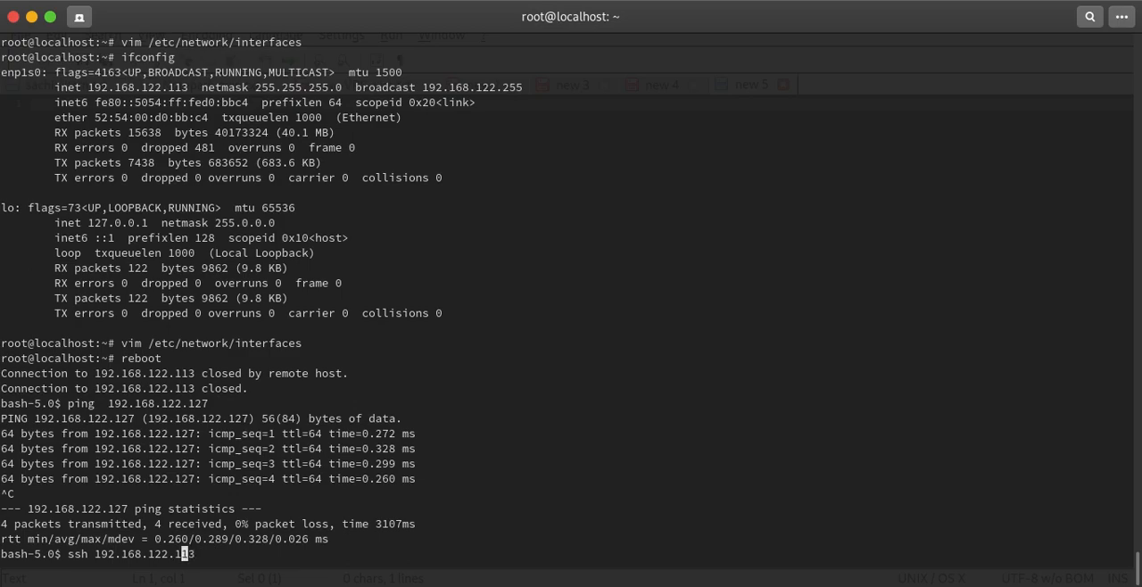
pyautogui.press('BackSpace')
pyautogui.write('27')
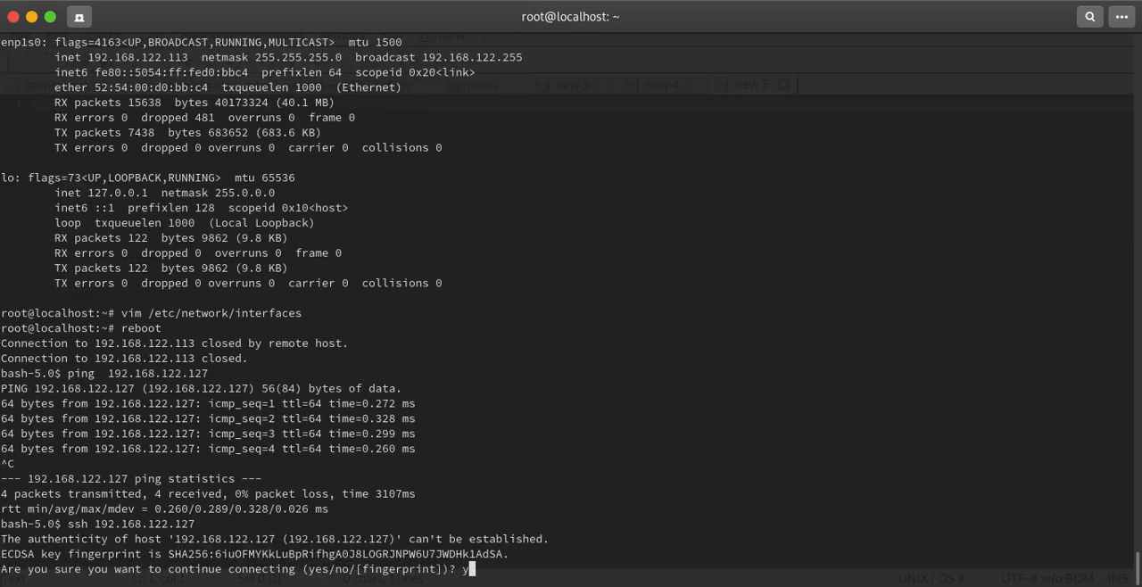
# Accept the host key, become root, and show resolv.conf with nameservers 1.1.1.1 and 8.8.8.8
pyautogui.write('yes')
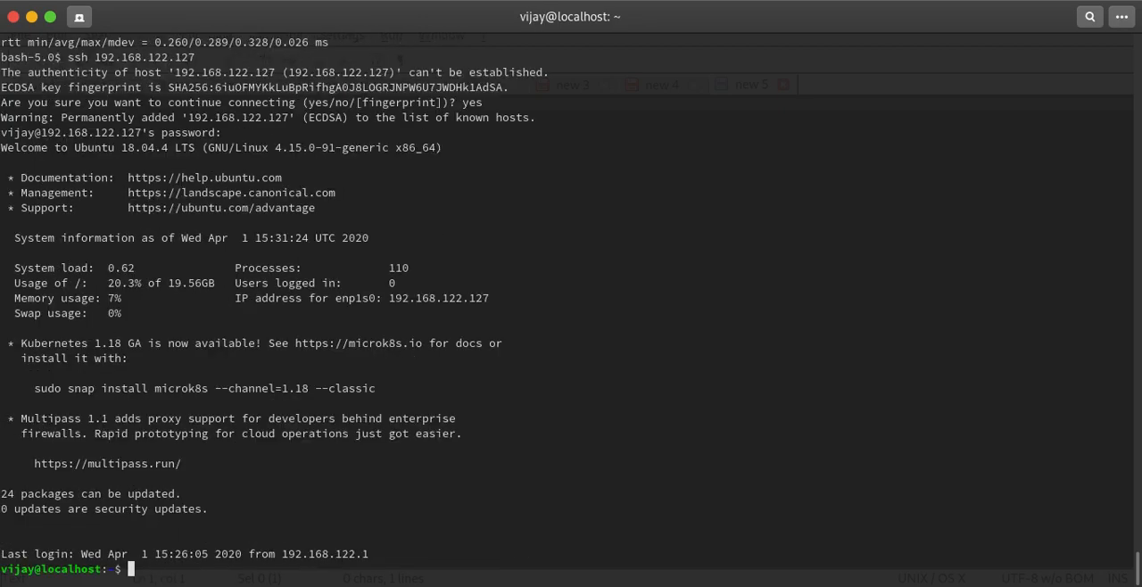
pyautogui.write('sudo su -')
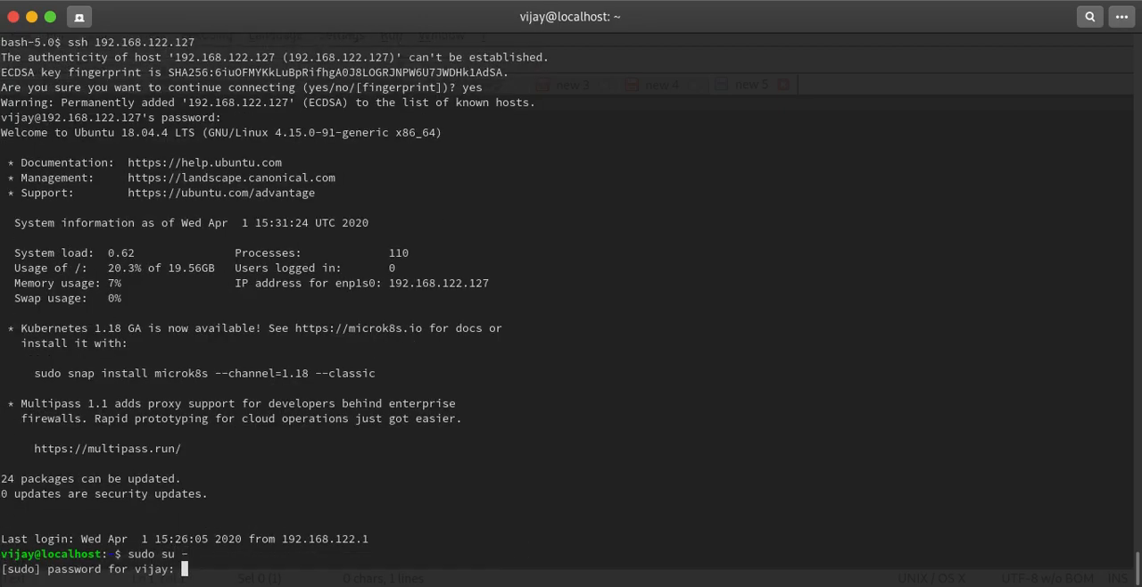
pyautogui.press('Return')
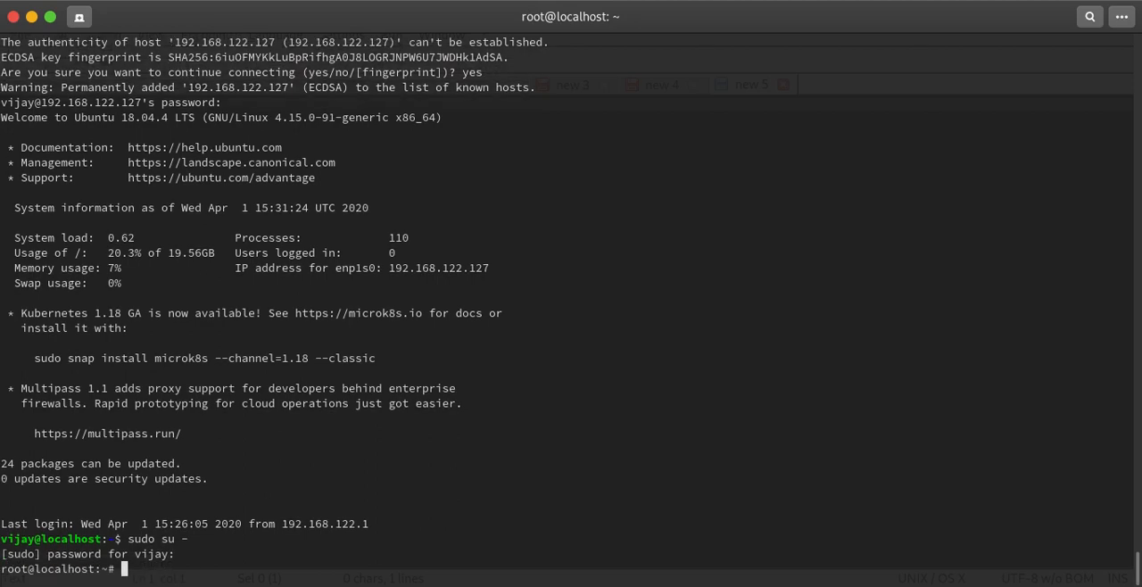
pyautogui.write('cat /etc/re')
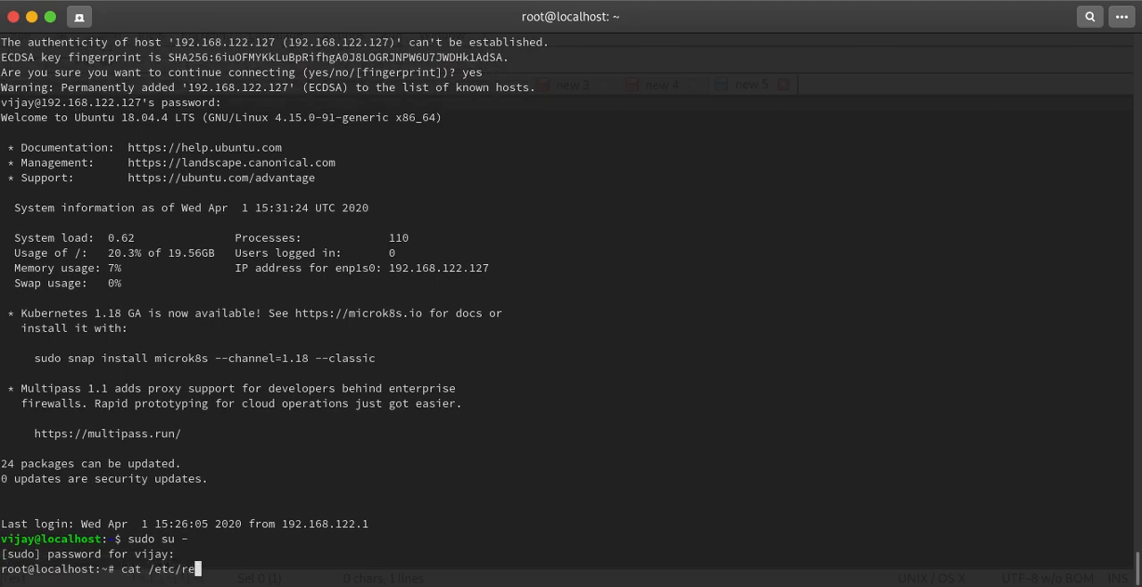
pyautogui.write('solv.conf')
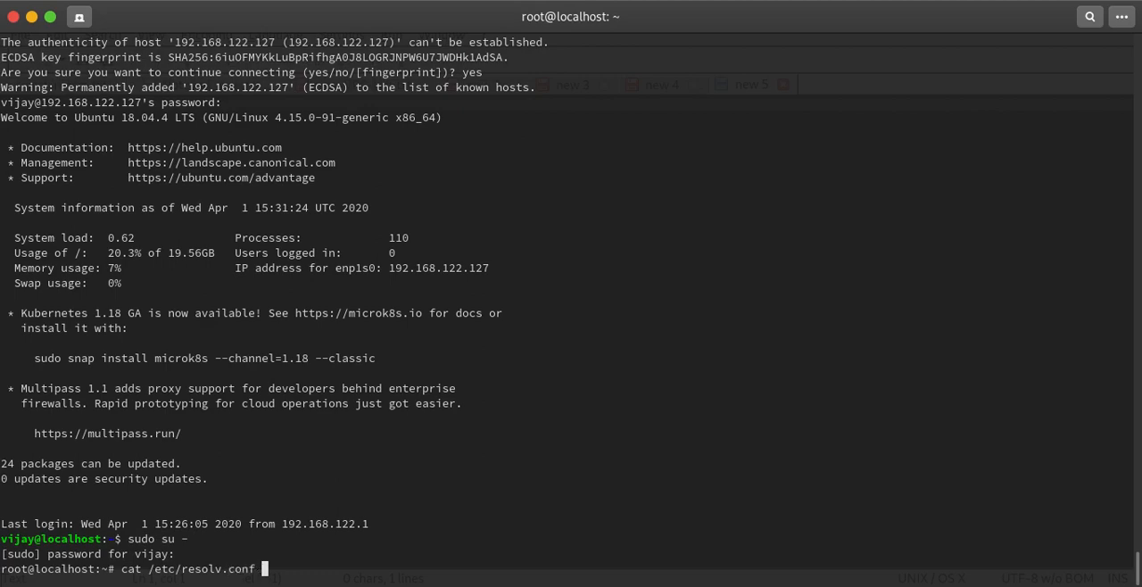
pyautogui.press('Return')
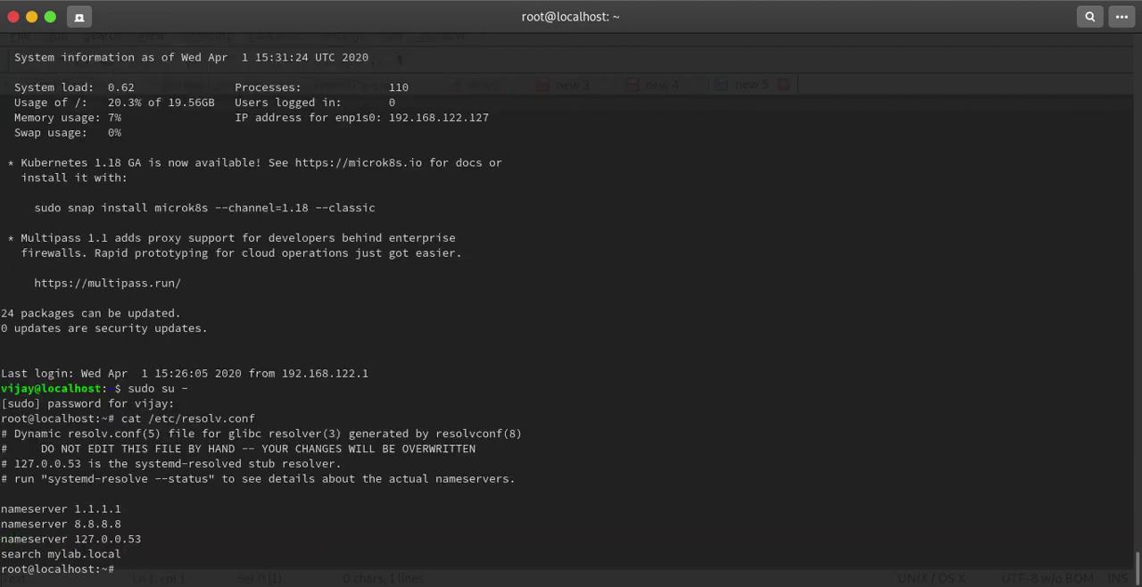
pyautogui.moveTo(50, 484)
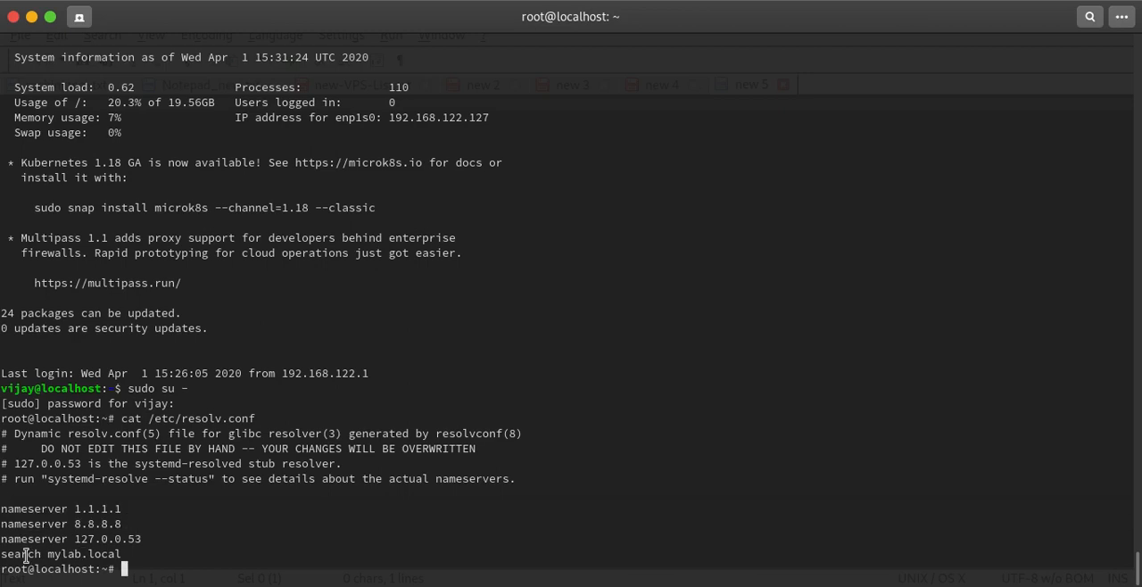
pyautogui.moveTo(205, 536)
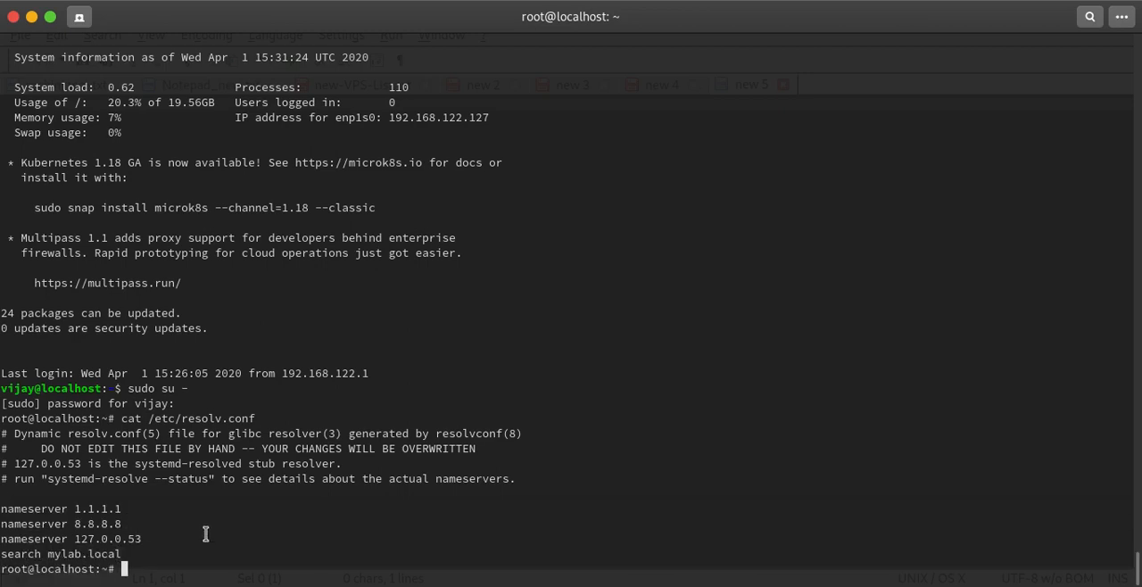
# Show ifconfig with enp1s0 at 192.168.122.127 and the static /etc/network/interfaces file
pyautogui.write('ifconfig')
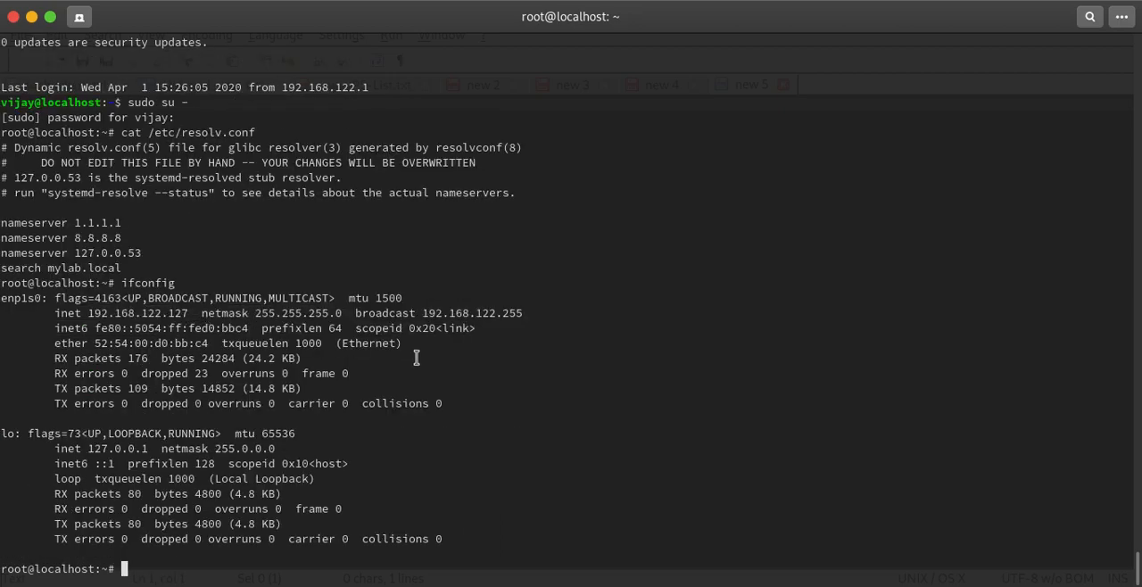
pyautogui.write('cat')
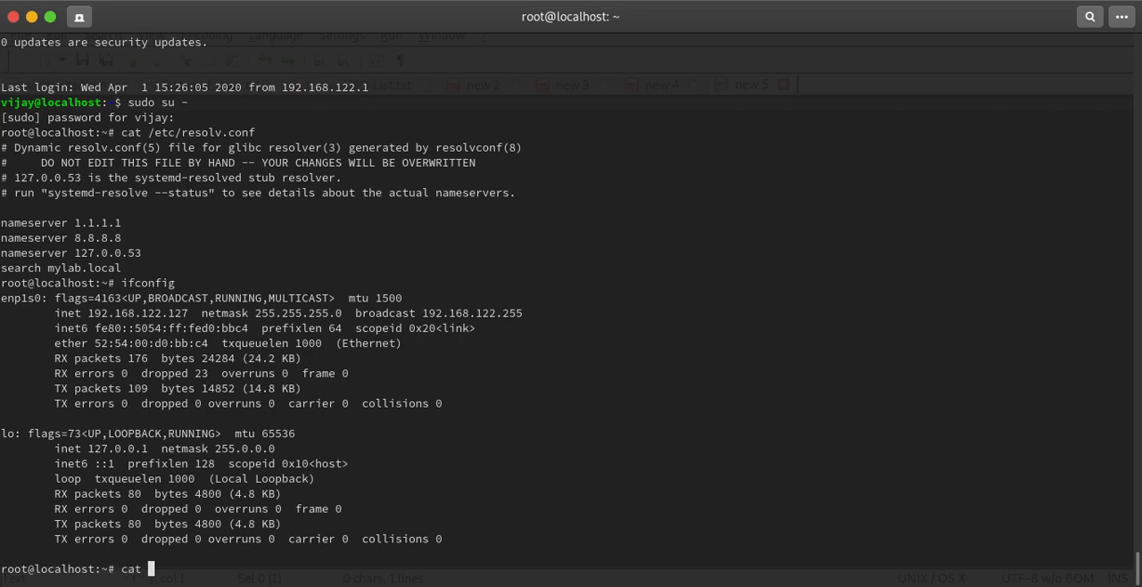
pyautogui.write('/etc/net')
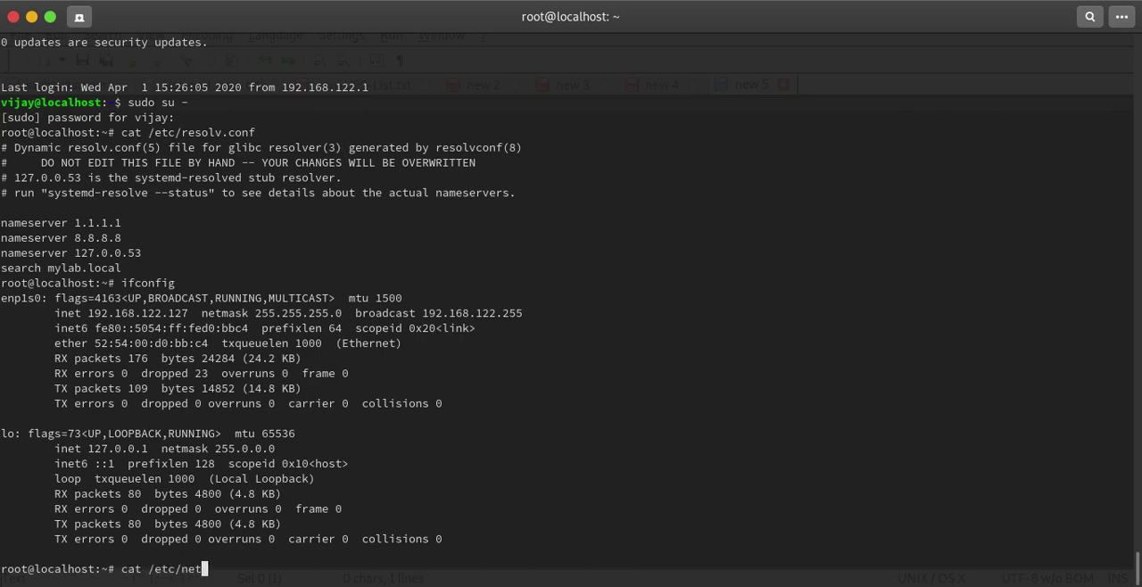
pyautogui.write('work/interfaces')
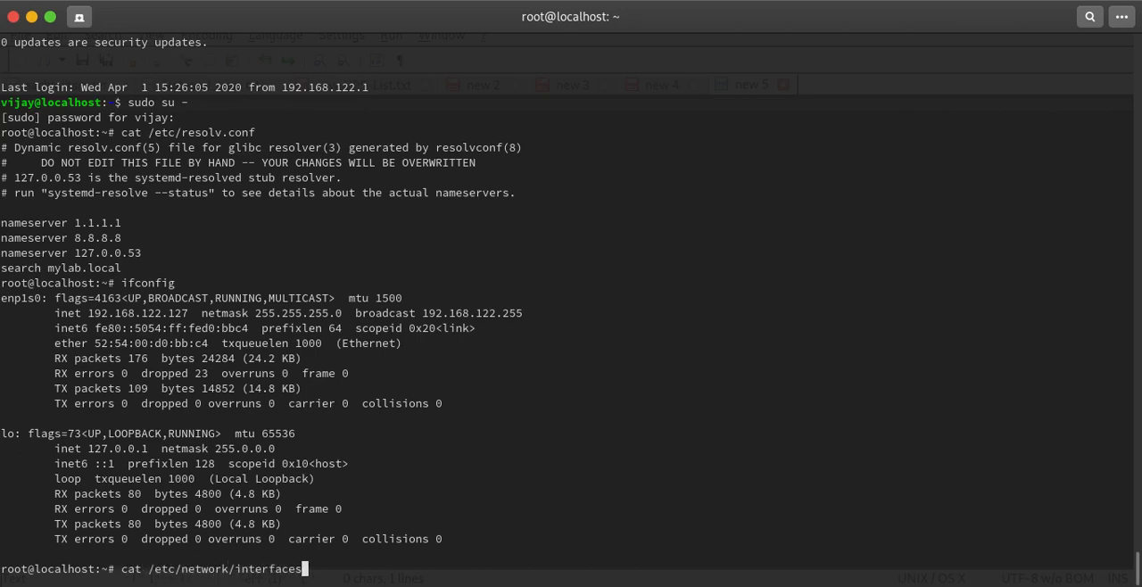
pyautogui.press('Return')
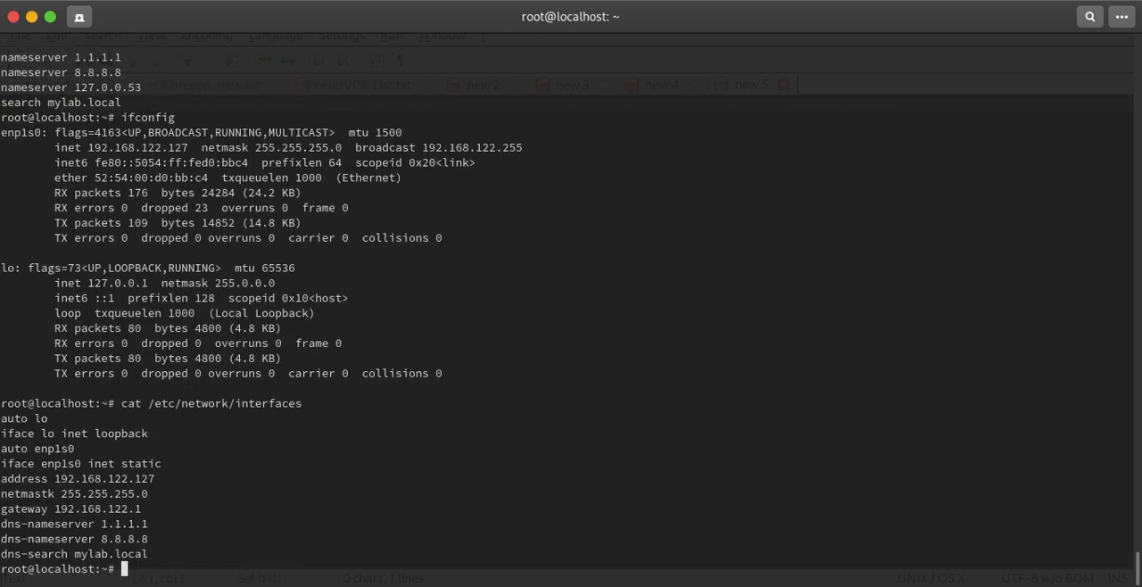
pyautogui.moveTo(452, 488)
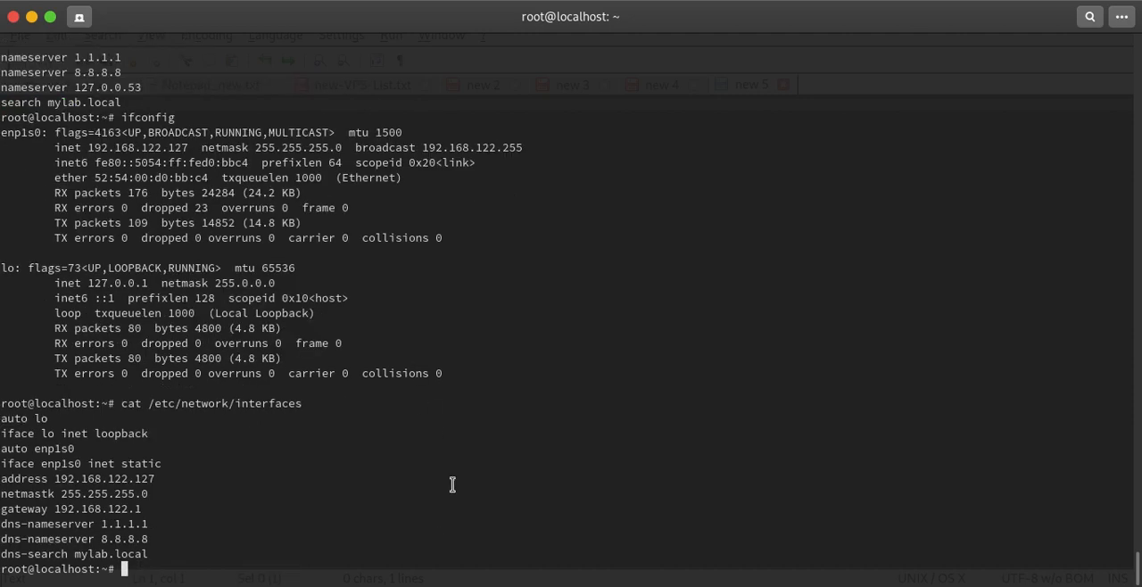